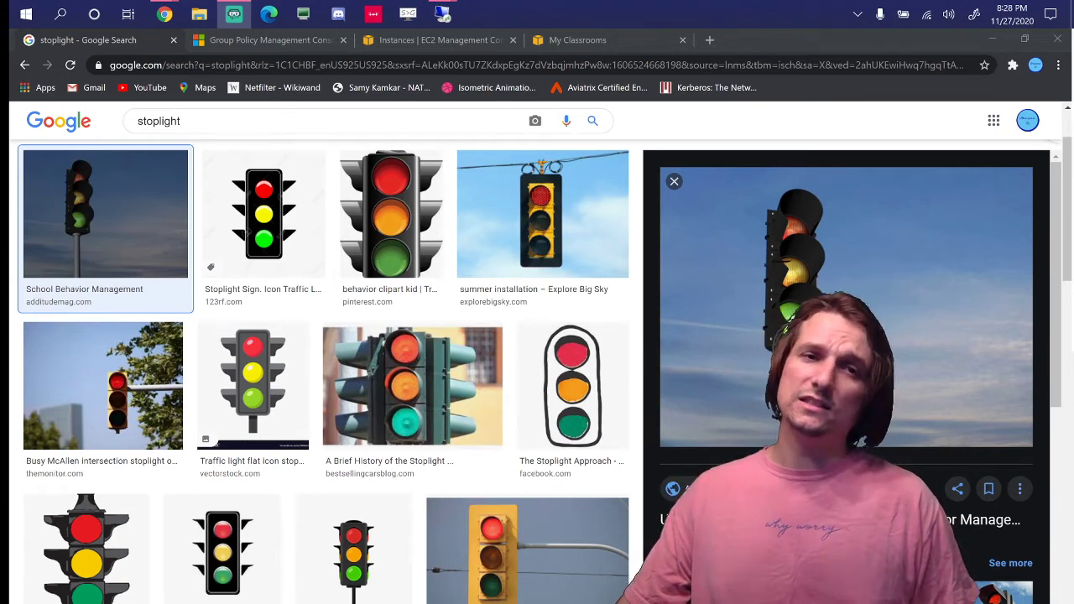
Step: Switch Chrome to the Microsoft Docs tab on the Group Policy Management Console
{"action": "left_click", "coordinate": [269, 40]}
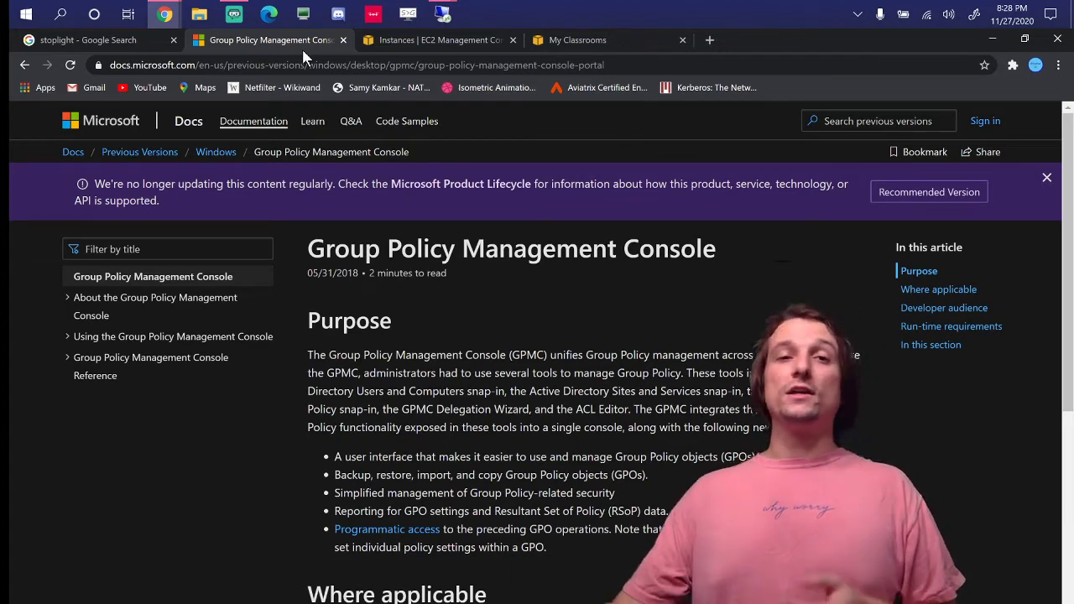
{"action": "left_click", "coordinate": [437, 41]}
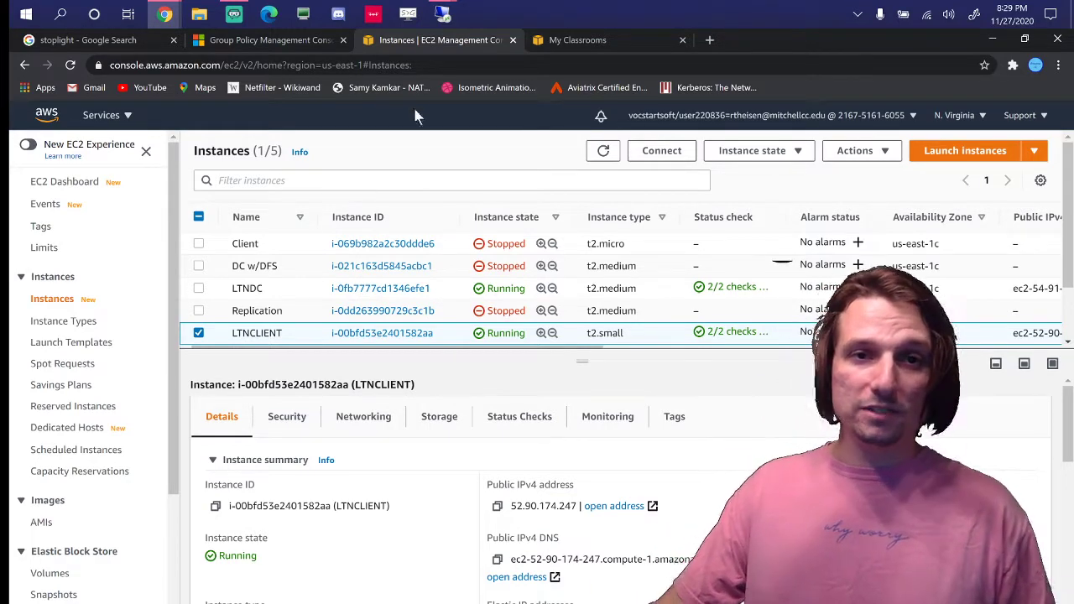
{"action": "mouse_move", "coordinate": [443, 14]}
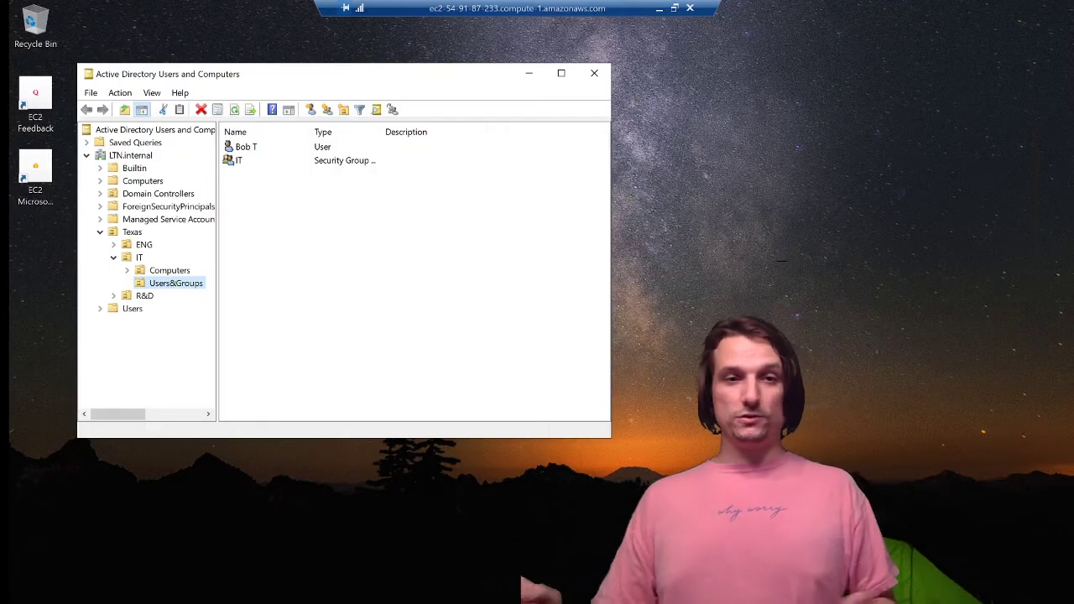
Step: Maximize AD Users and Computers, expand Texas > R&D, and show the empty default Computers container
{"action": "left_click", "coordinate": [561, 74]}
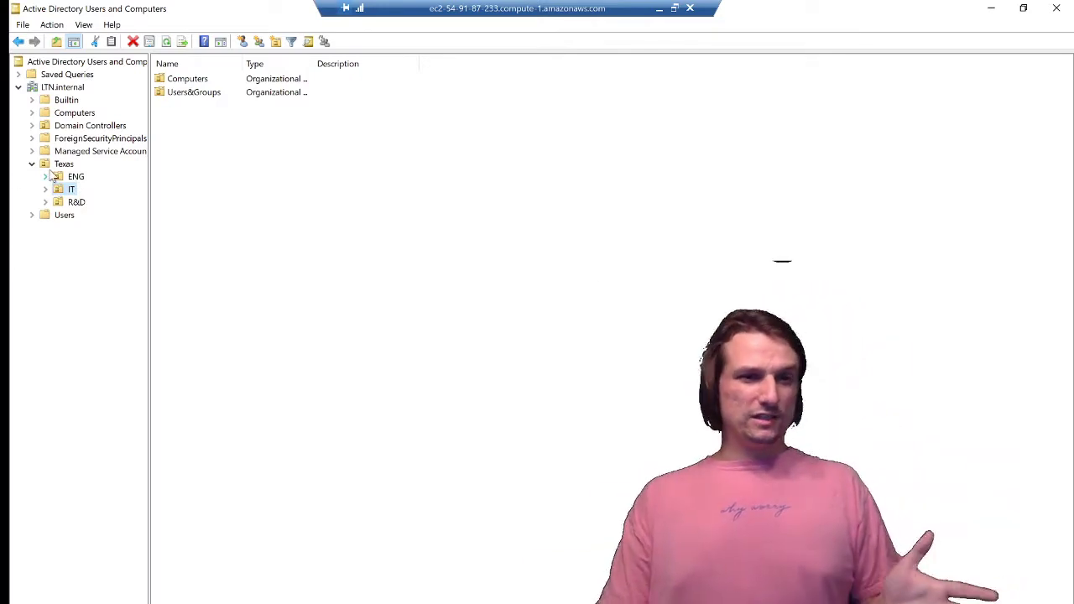
{"action": "left_click", "coordinate": [46, 176]}
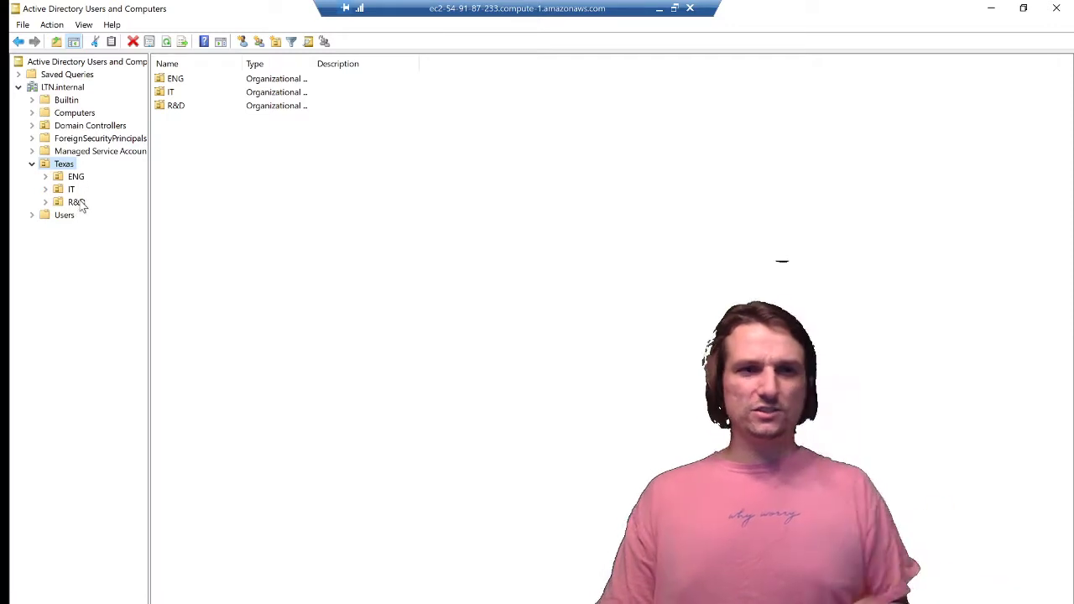
{"action": "left_click", "coordinate": [45, 202]}
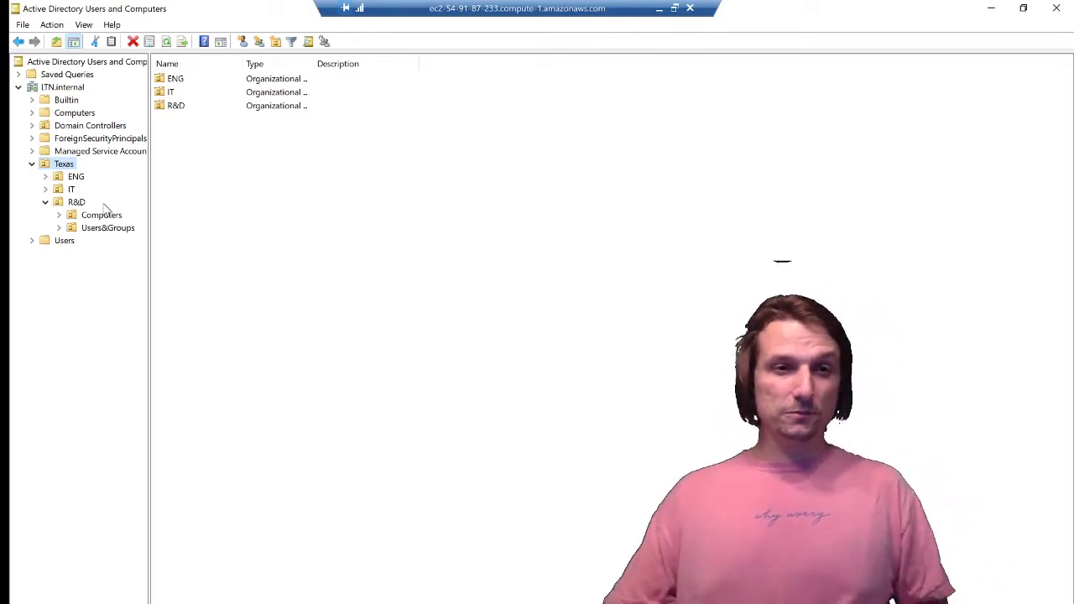
{"action": "left_click", "coordinate": [74, 112]}
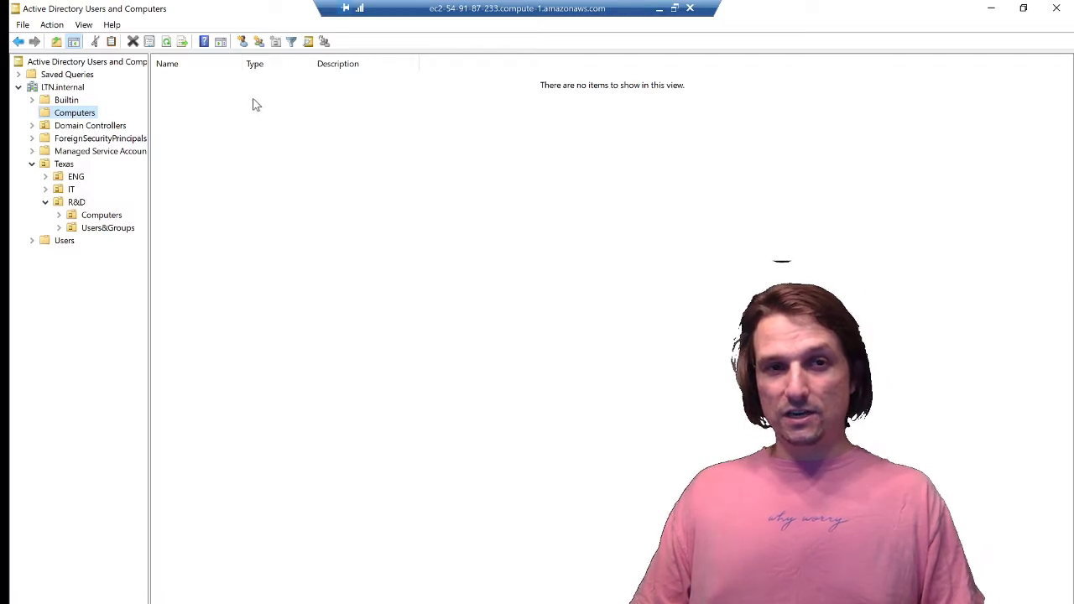
Step: Dismiss the empty-container actions and show R&D's Computers unit with its one computer account
{"action": "right_click", "coordinate": [255, 101]}
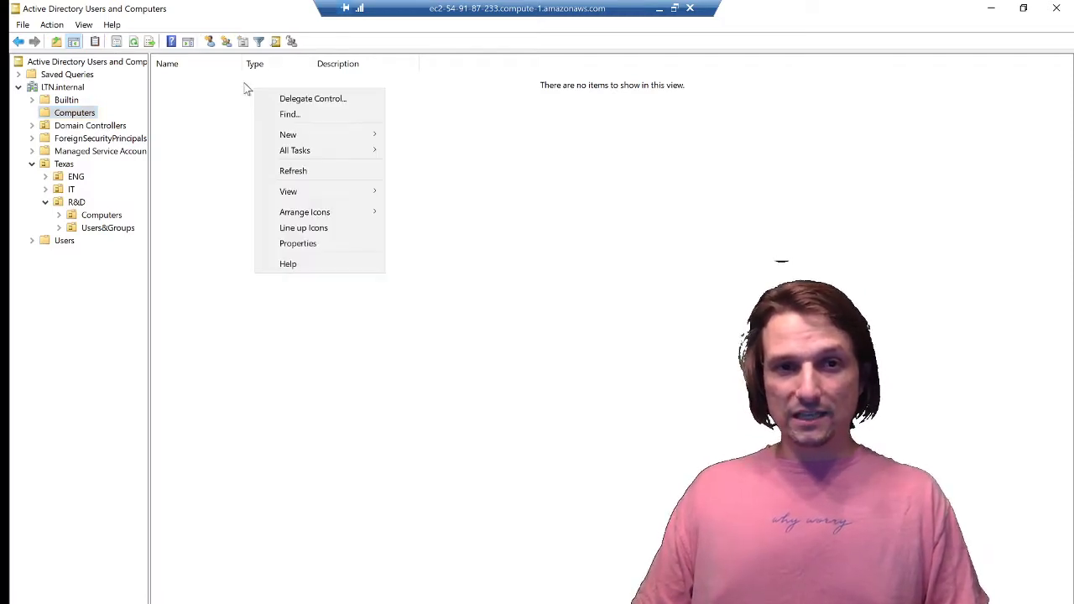
{"action": "left_click", "coordinate": [168, 181]}
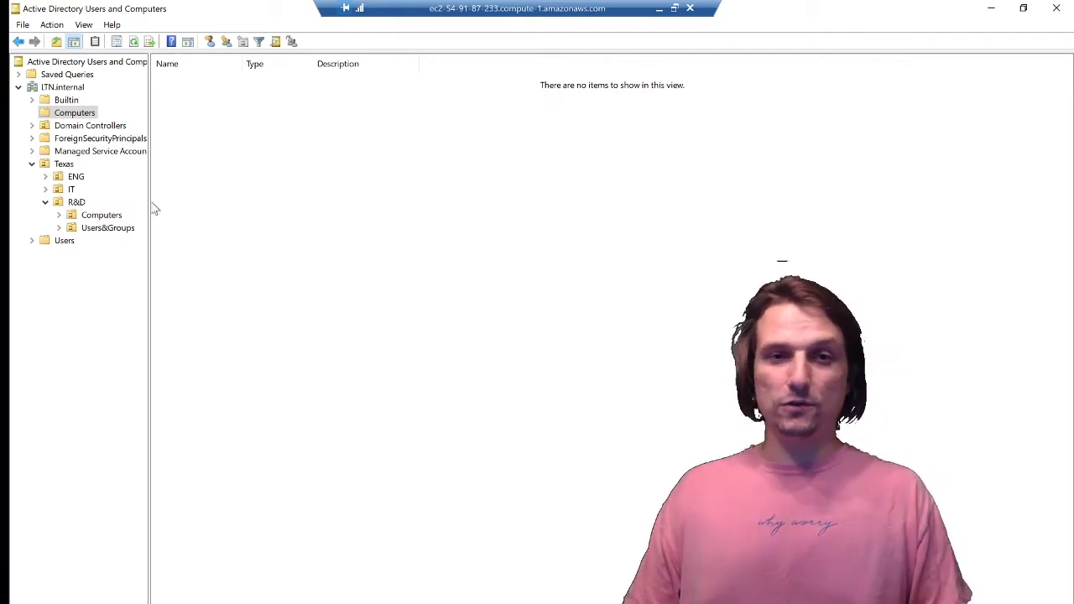
{"action": "mouse_move", "coordinate": [143, 166]}
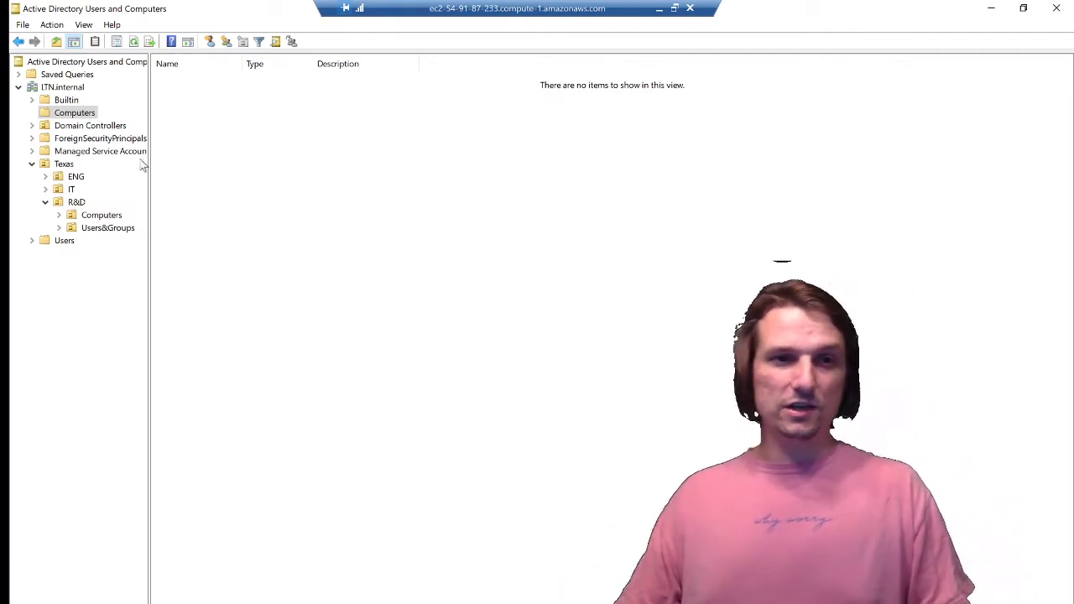
{"action": "left_click", "coordinate": [101, 215]}
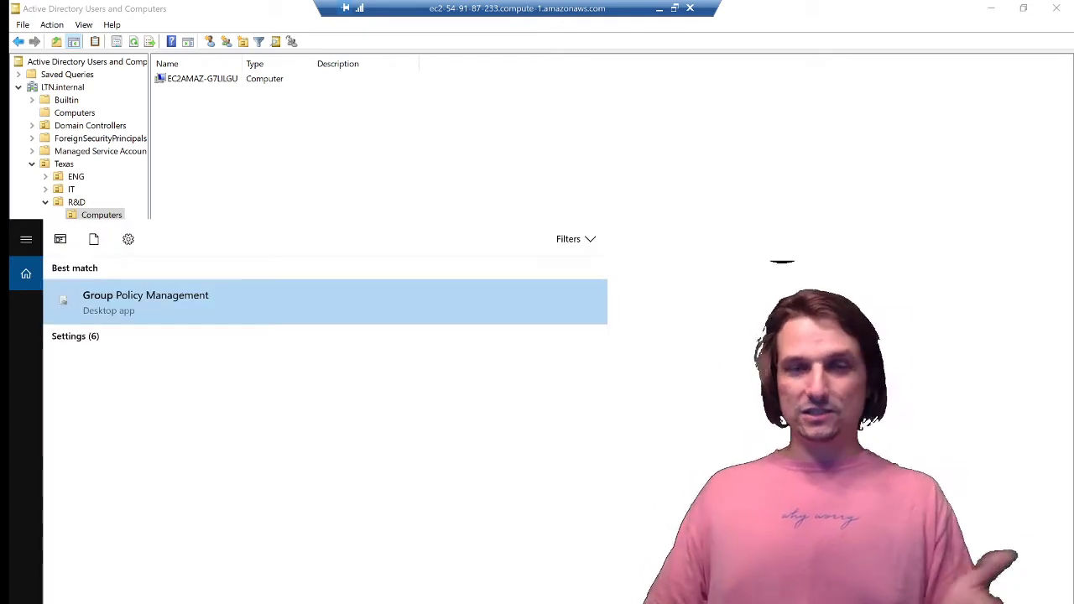
Step: Launch Group Policy Management as administrator from the Start search result
{"action": "right_click", "coordinate": [145, 300]}
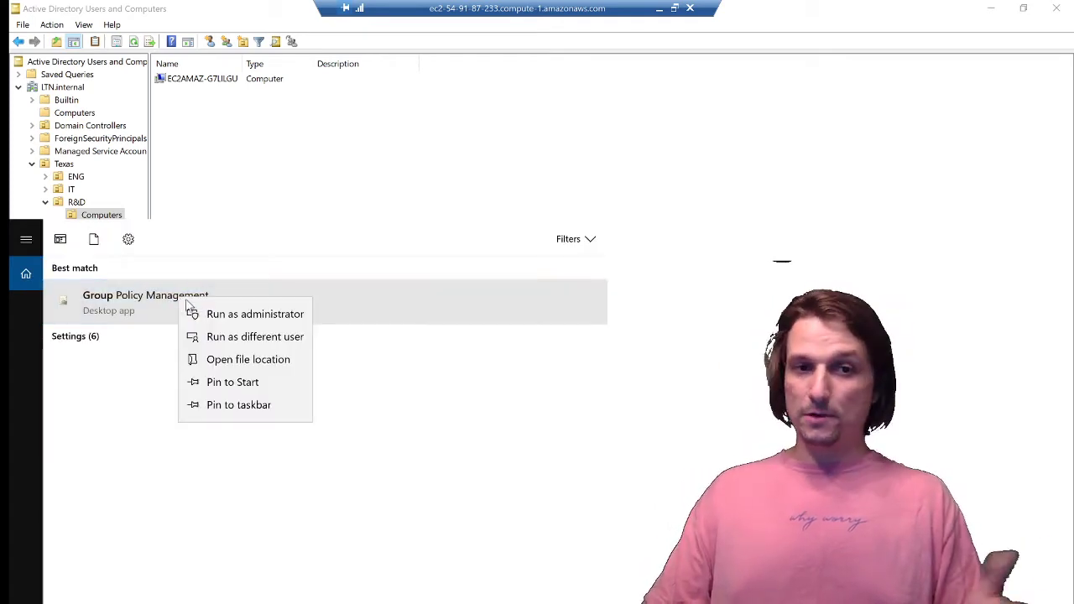
{"action": "left_click", "coordinate": [238, 405]}
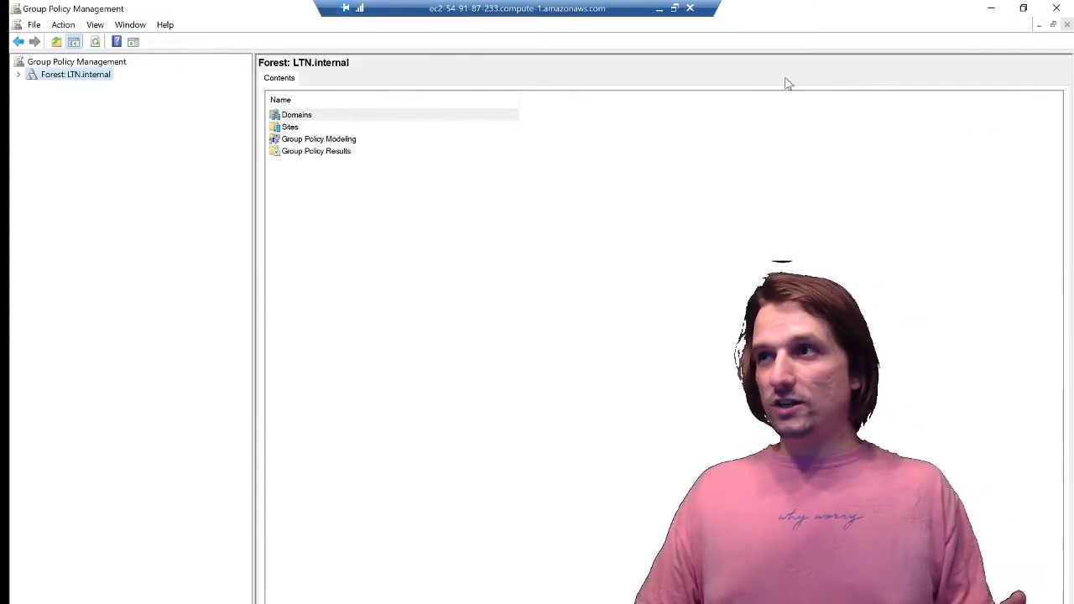
Step: Expand Forest > Domains > LTN.internal > Texas > R&D and select the R&D unit
{"action": "left_click", "coordinate": [19, 74]}
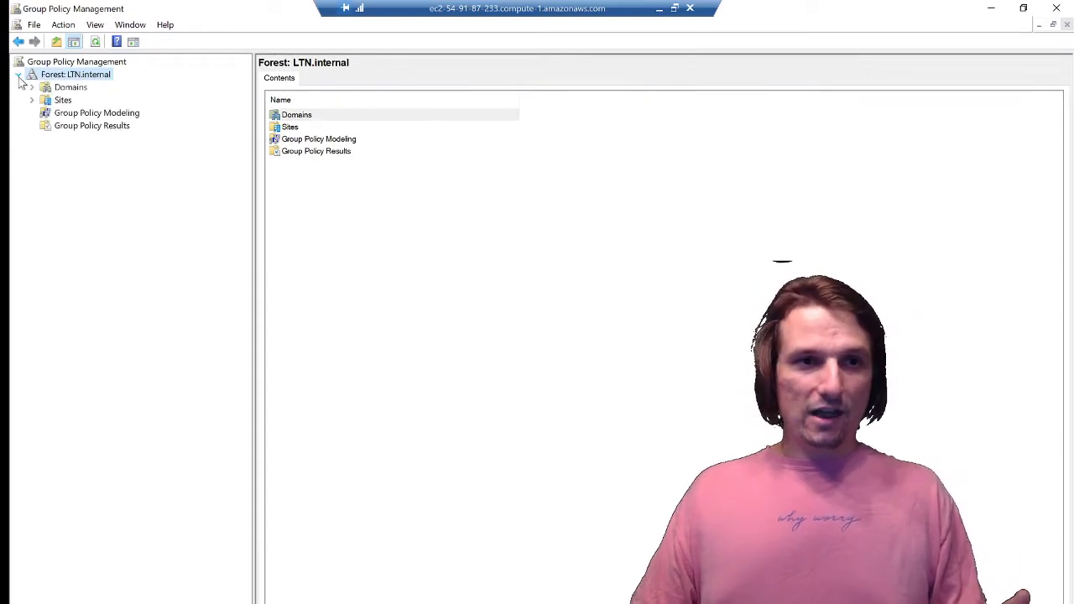
{"action": "left_click", "coordinate": [31, 87]}
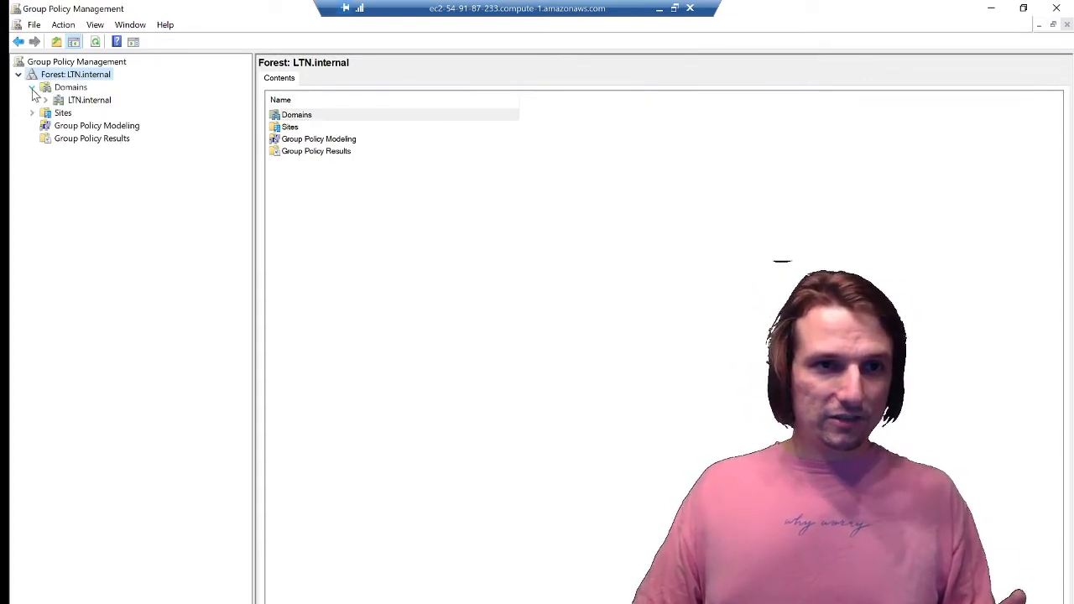
{"action": "left_click", "coordinate": [30, 88]}
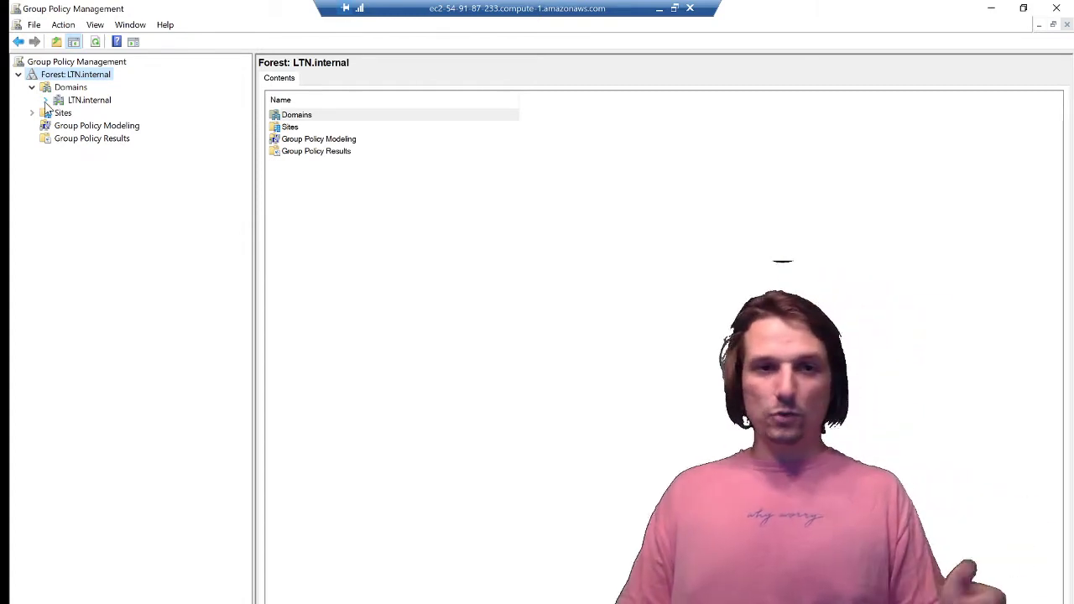
{"action": "left_click", "coordinate": [45, 101]}
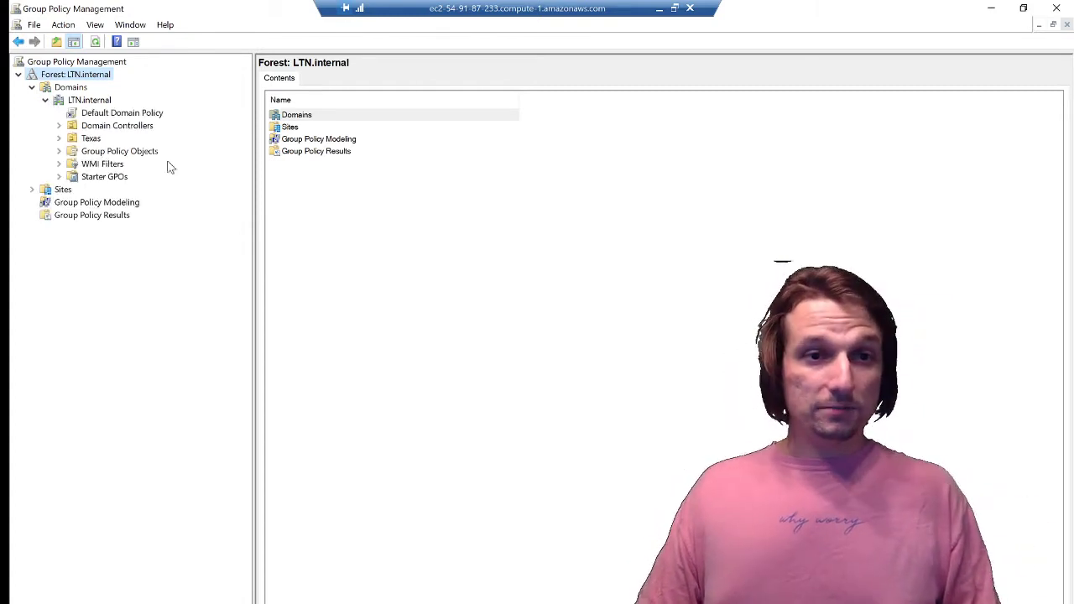
{"action": "left_click", "coordinate": [59, 137]}
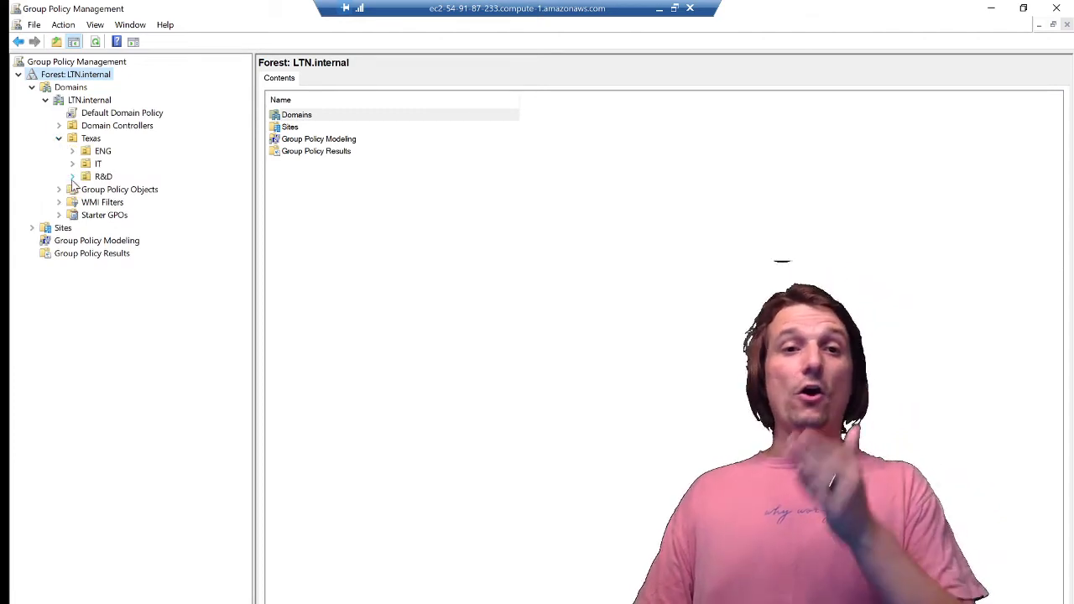
{"action": "left_click", "coordinate": [72, 176]}
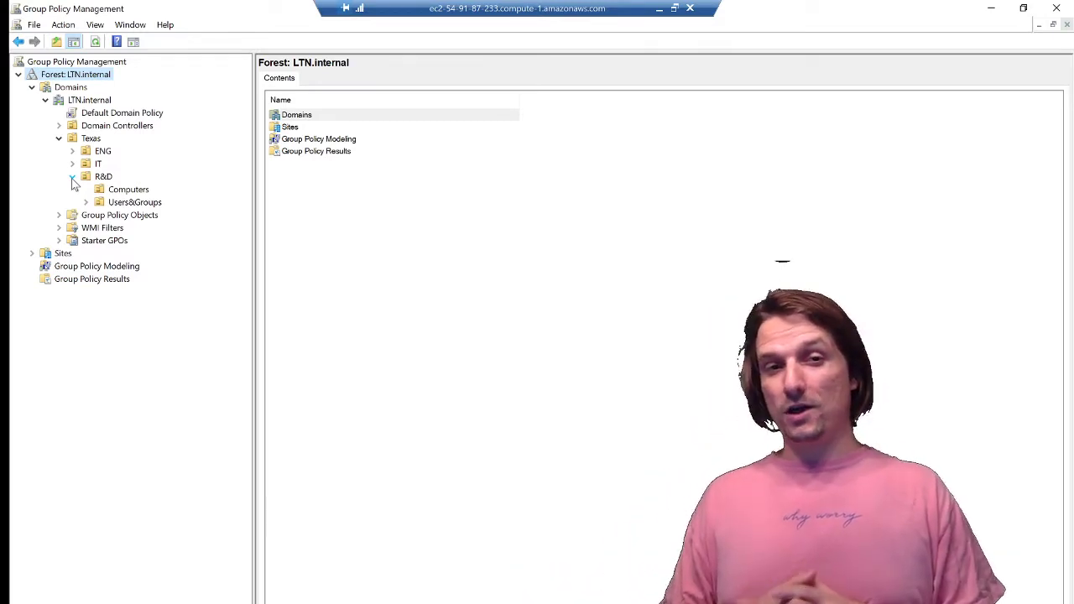
{"action": "left_click", "coordinate": [72, 176]}
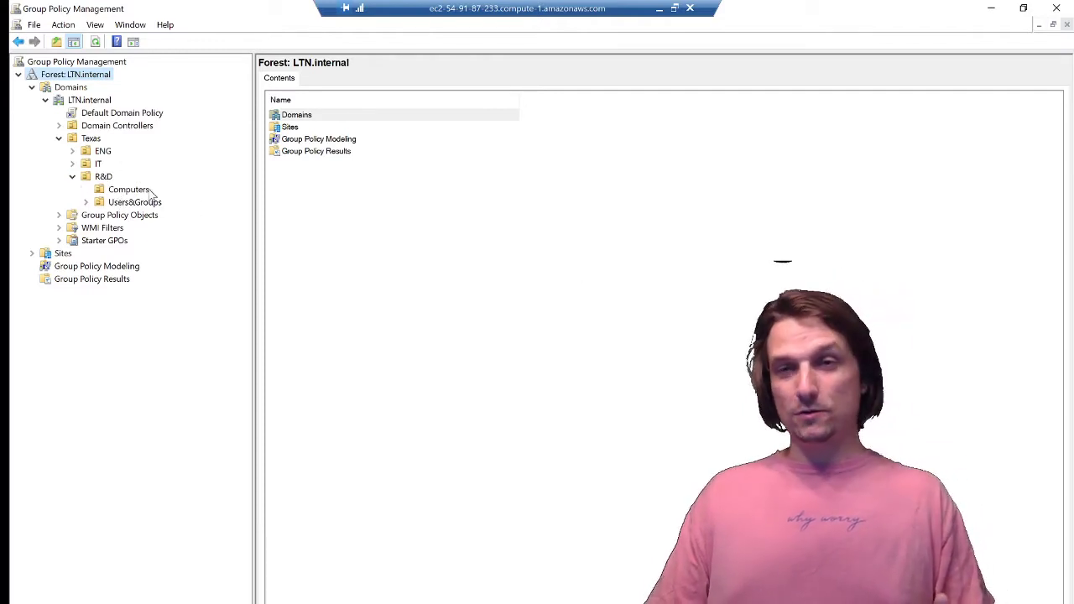
{"action": "left_click", "coordinate": [104, 176]}
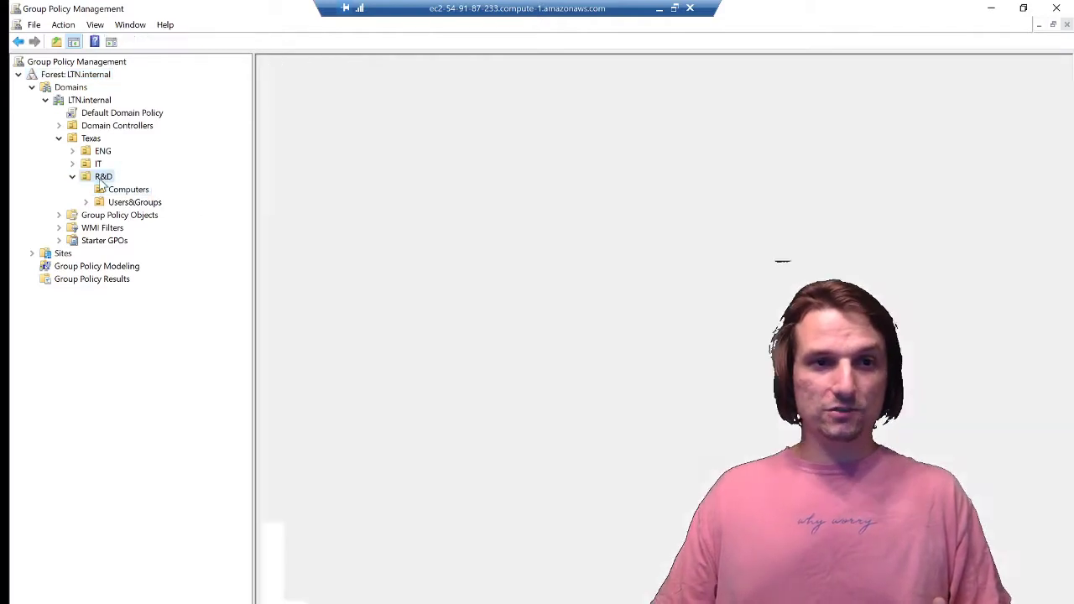
Step: Review the Default Domain Policy's scope, then return to R&D and bring up its actions
{"action": "left_click", "coordinate": [104, 176]}
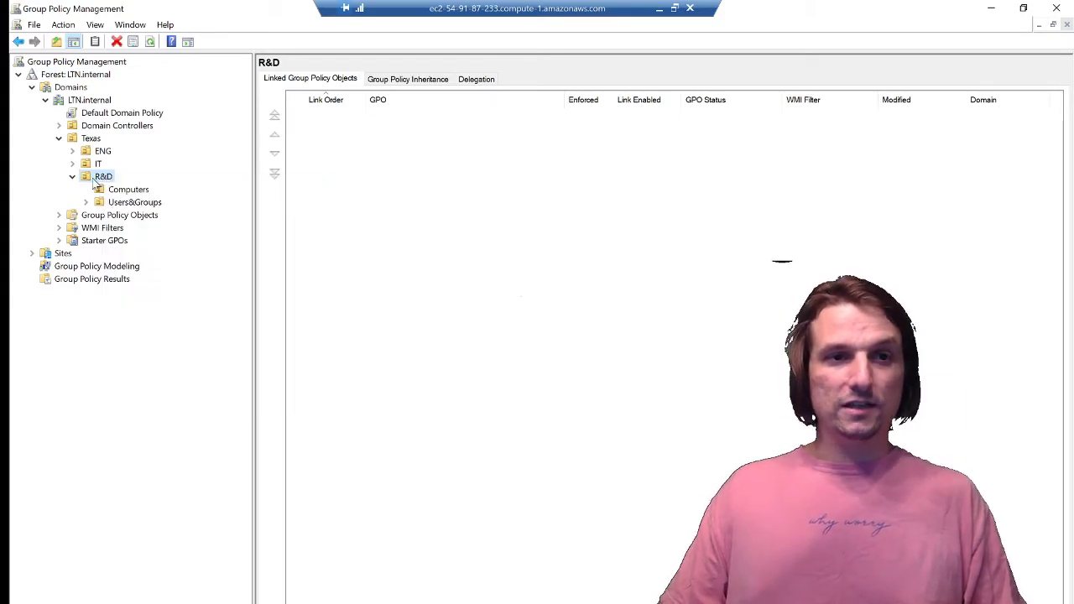
{"action": "left_click", "coordinate": [121, 112]}
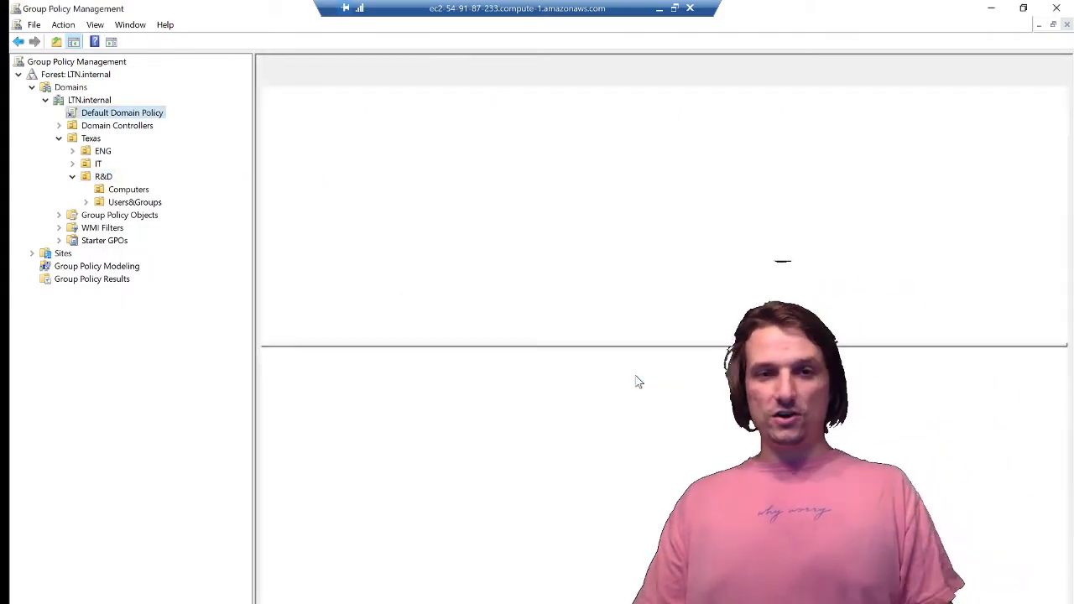
{"action": "left_click", "coordinate": [121, 113]}
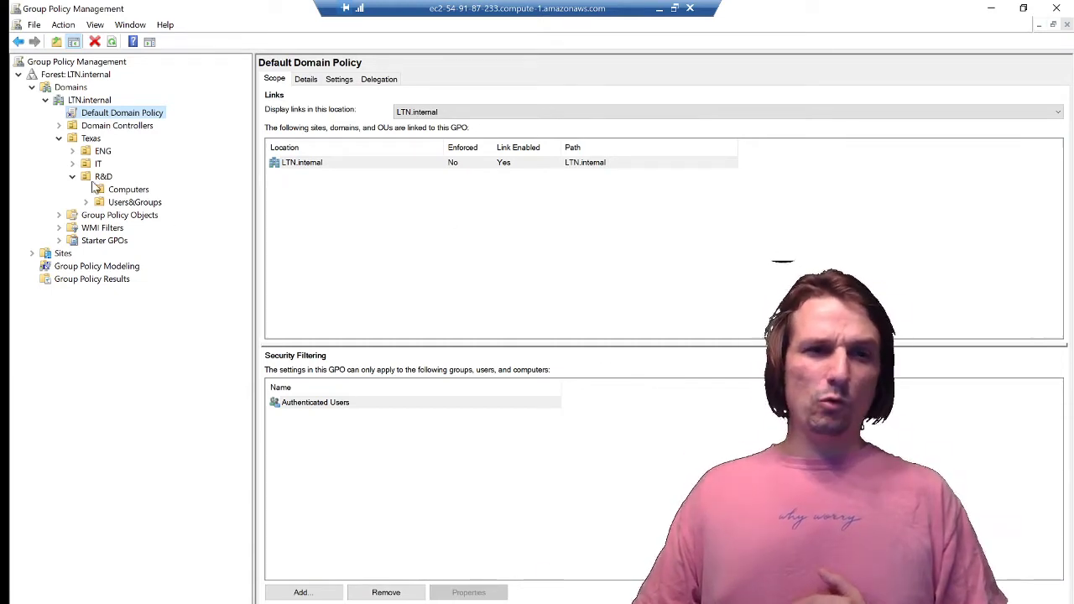
{"action": "left_click", "coordinate": [104, 176]}
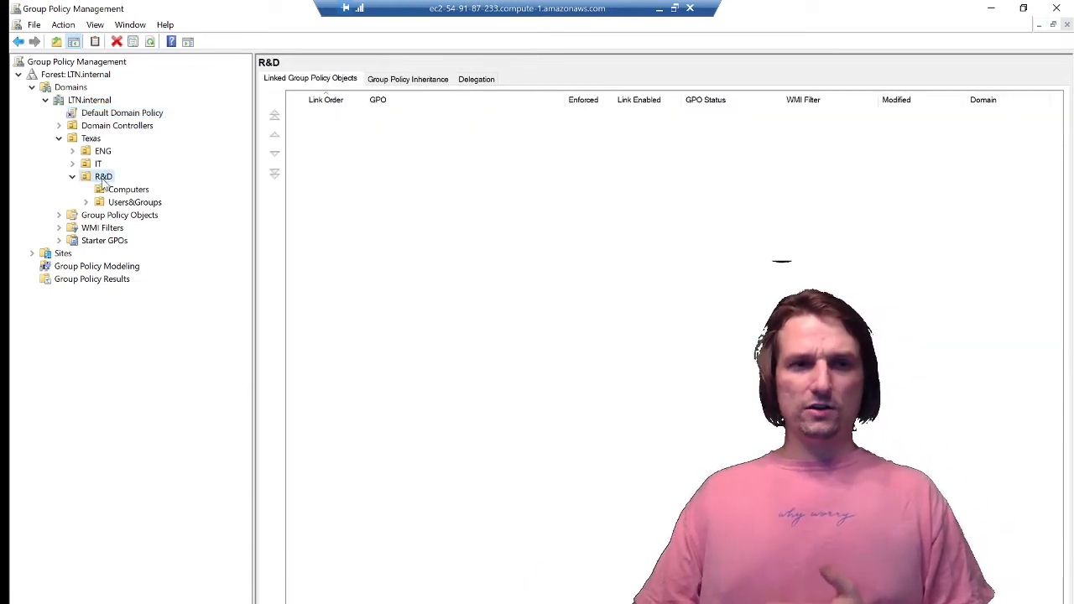
{"action": "right_click", "coordinate": [104, 176]}
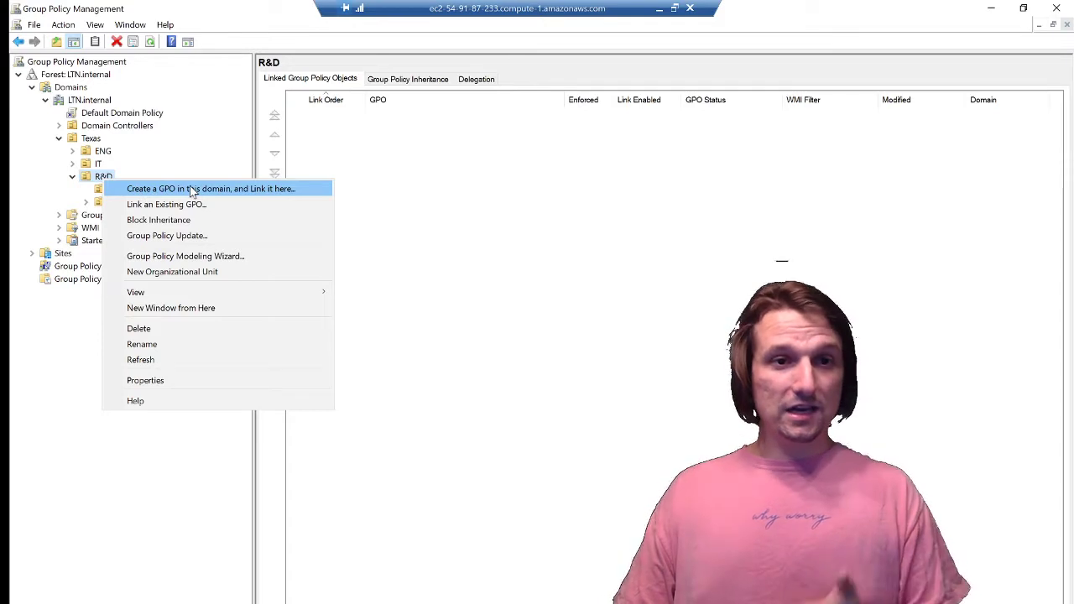
Step: Create a new GPO named Computer Usage Message linked to the R&D unit
{"action": "left_click", "coordinate": [211, 188]}
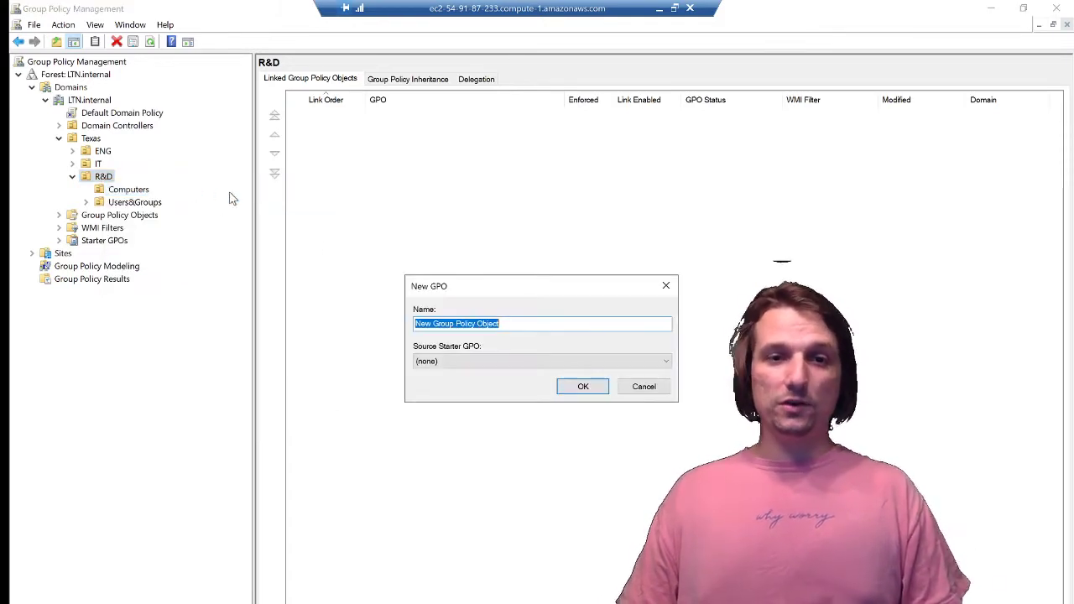
{"action": "mouse_move", "coordinate": [440, 312]}
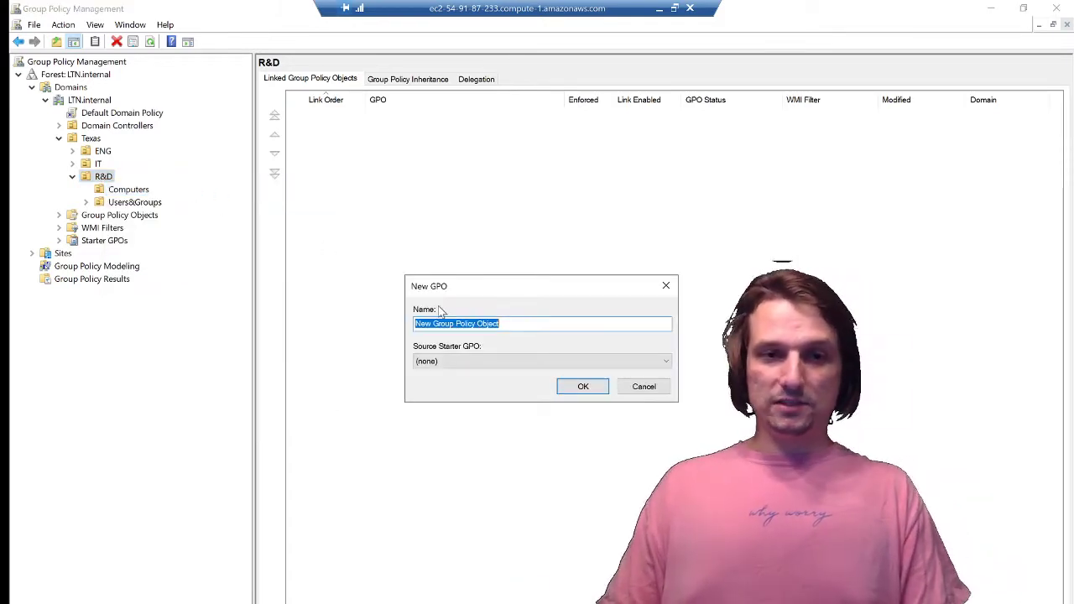
{"action": "type", "text": "Computer Usage Message"}
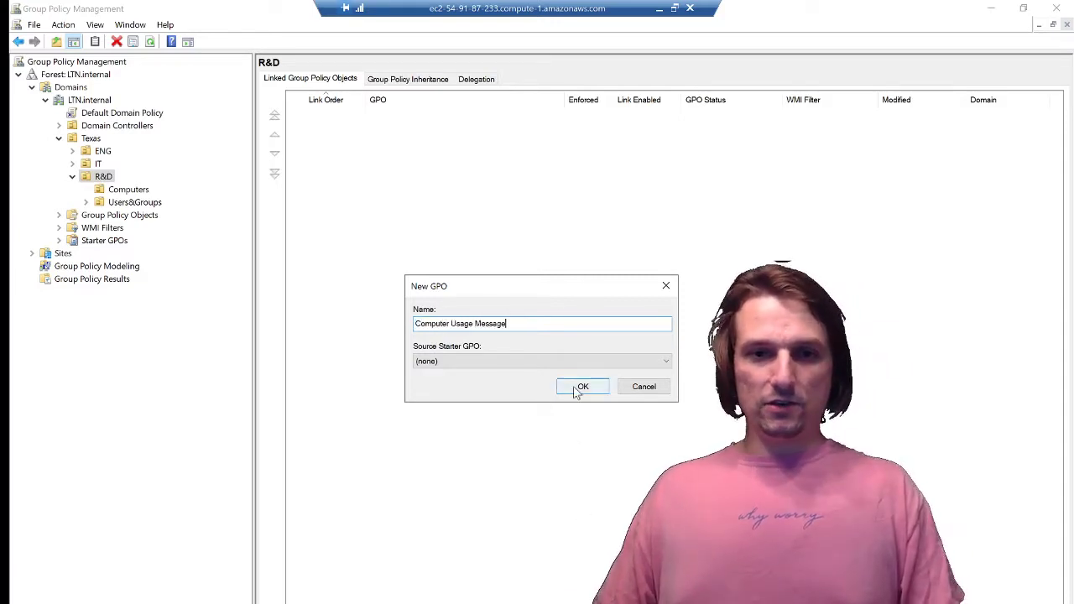
{"action": "left_click", "coordinate": [582, 386]}
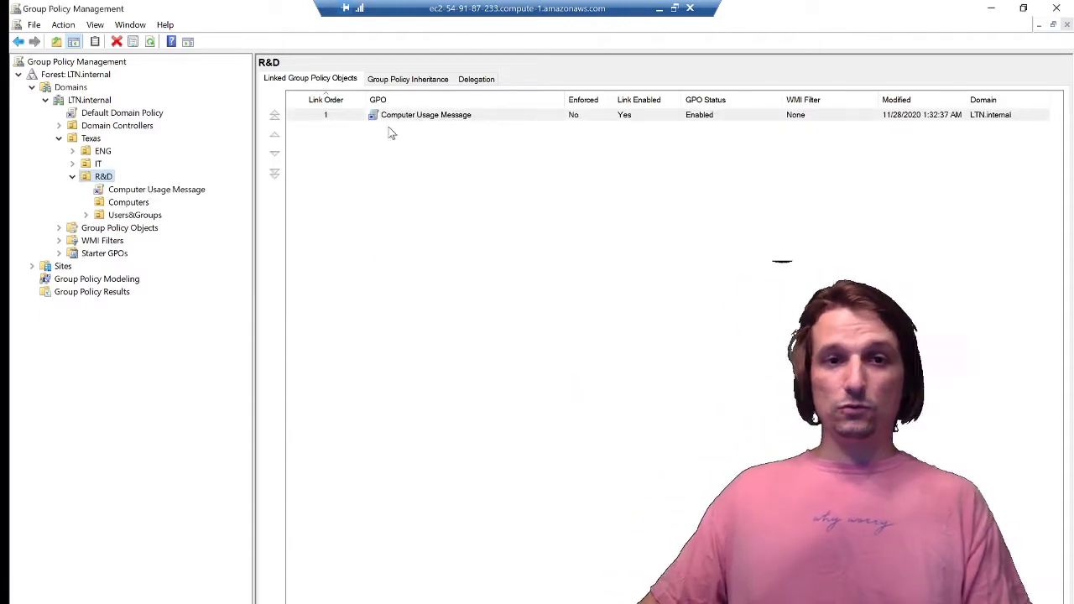
Step: Dismiss the linked-GPO notice and open Computer Usage Message in the policy editor
{"action": "left_click", "coordinate": [158, 188]}
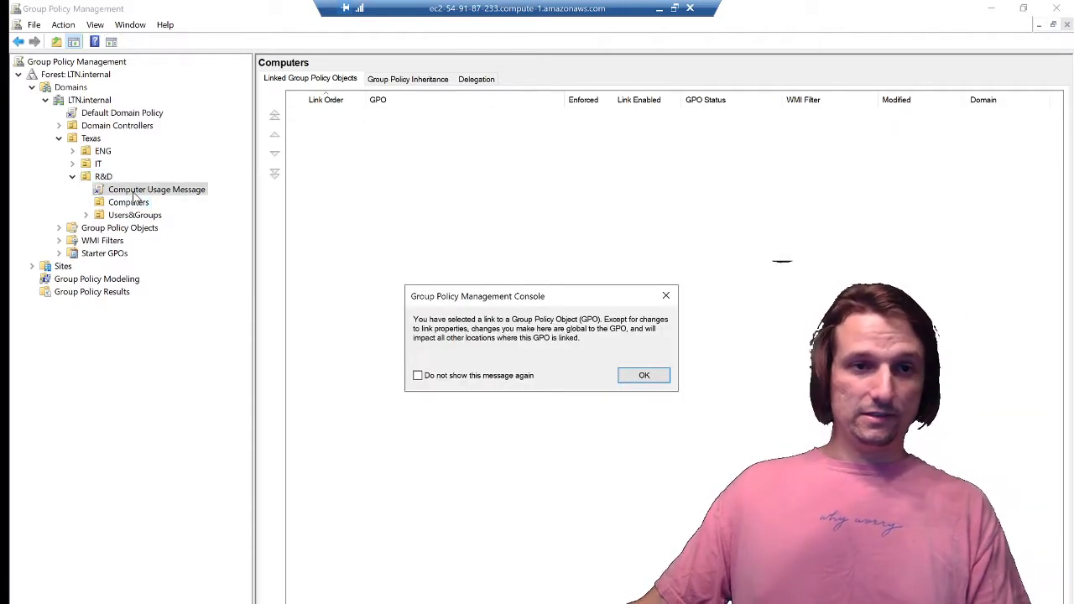
{"action": "left_click", "coordinate": [645, 376]}
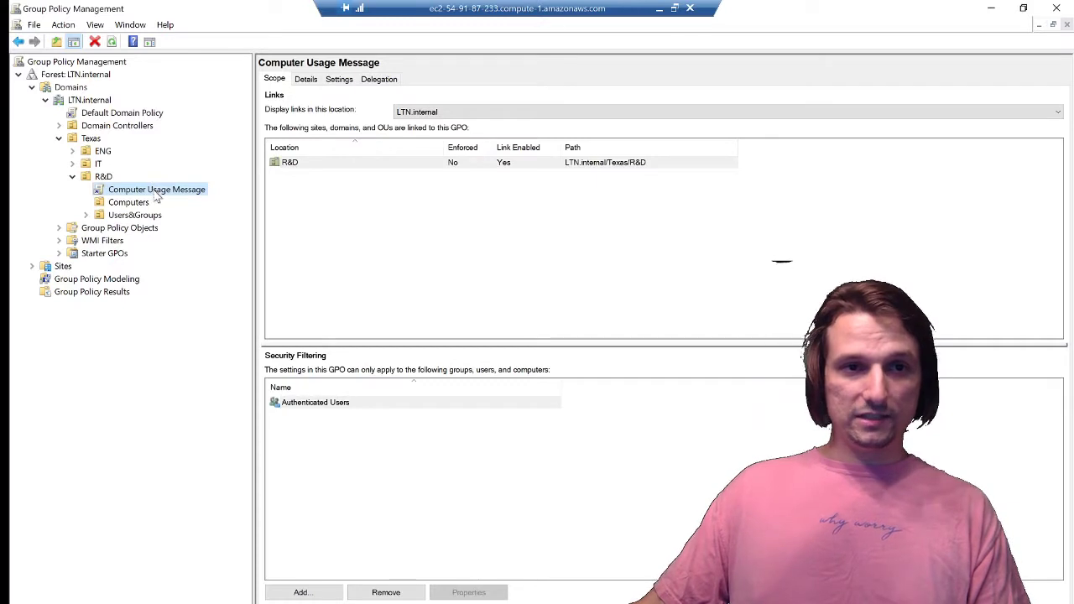
{"action": "double_click", "coordinate": [156, 188]}
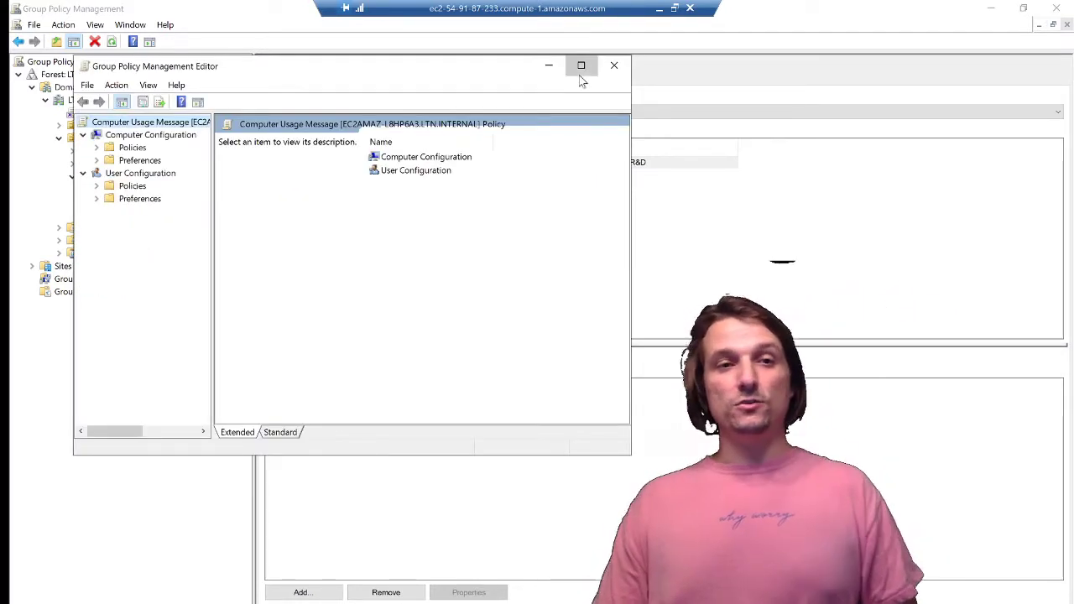
Step: Maximize the editor and show Computer Configuration's Policies folder contents
{"action": "left_click", "coordinate": [581, 65]}
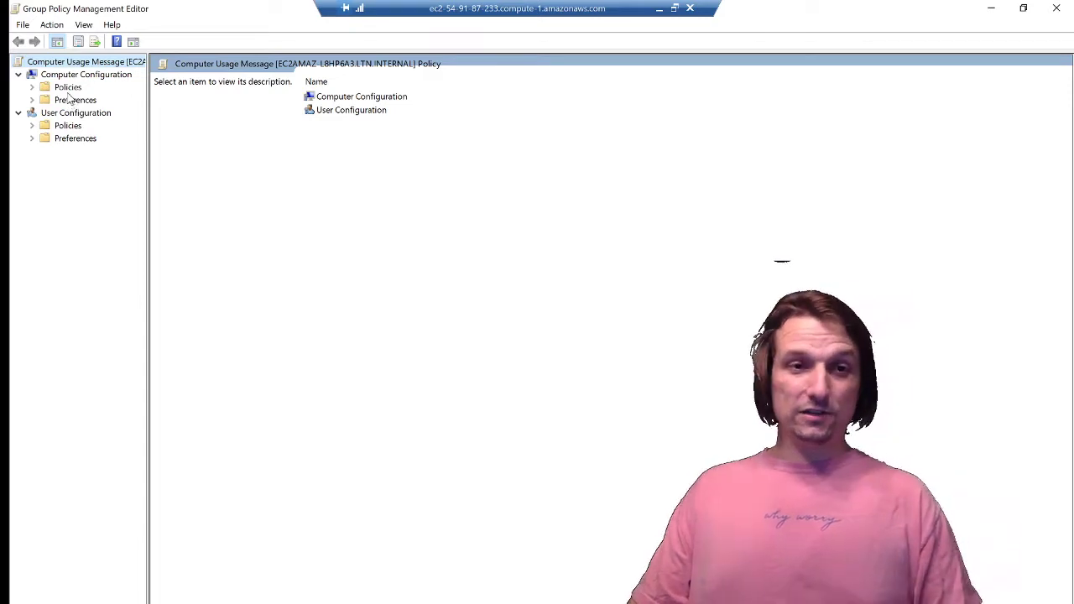
{"action": "left_click", "coordinate": [67, 87]}
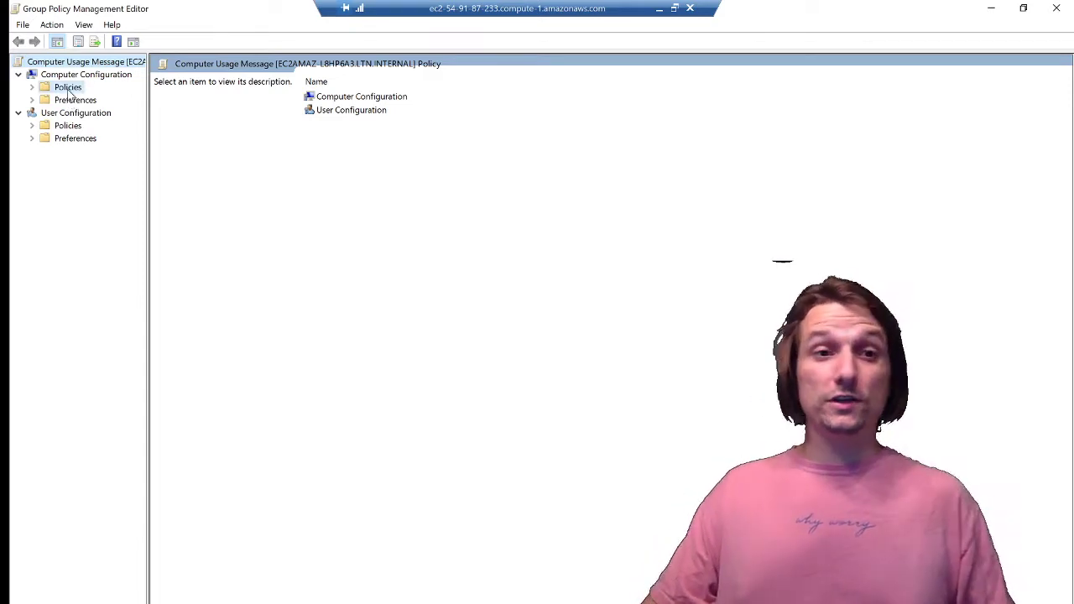
{"action": "left_click", "coordinate": [68, 87]}
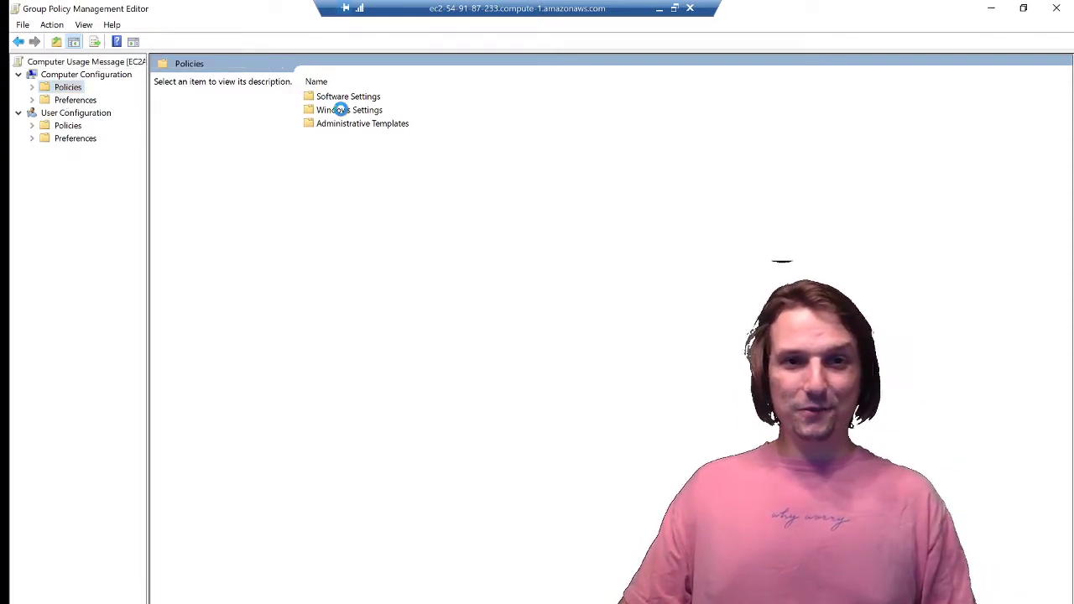
Step: Navigate Windows Settings > Security Settings > Local Policies to the Security Options list
{"action": "double_click", "coordinate": [344, 110]}
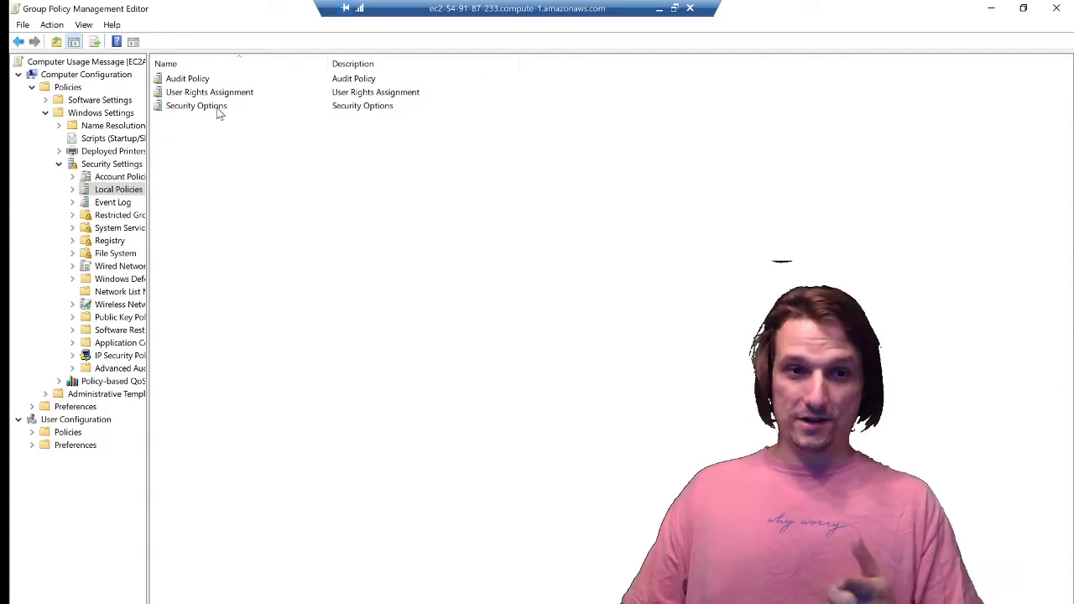
{"action": "double_click", "coordinate": [196, 104]}
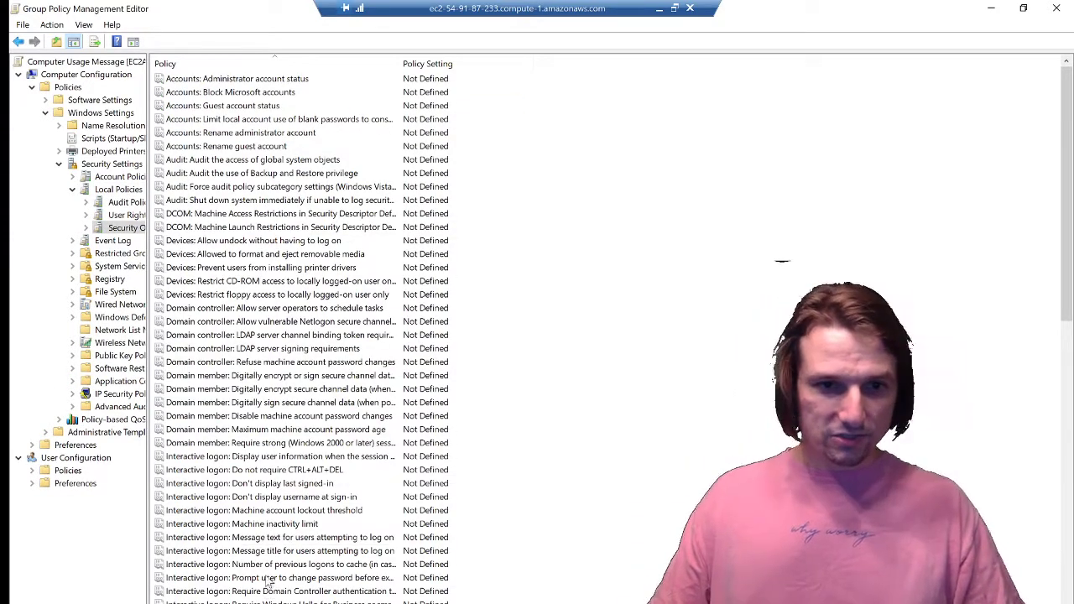
Step: Locate the Interactive logon message text and title policies, both still Not Defined
{"action": "left_click", "coordinate": [277, 537]}
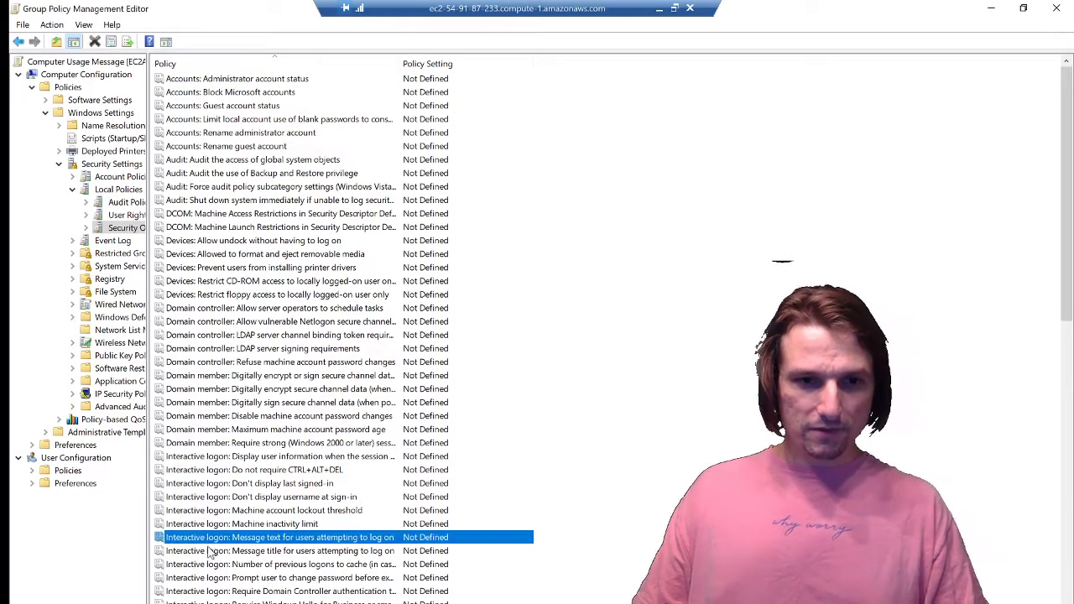
{"action": "left_click", "coordinate": [279, 551]}
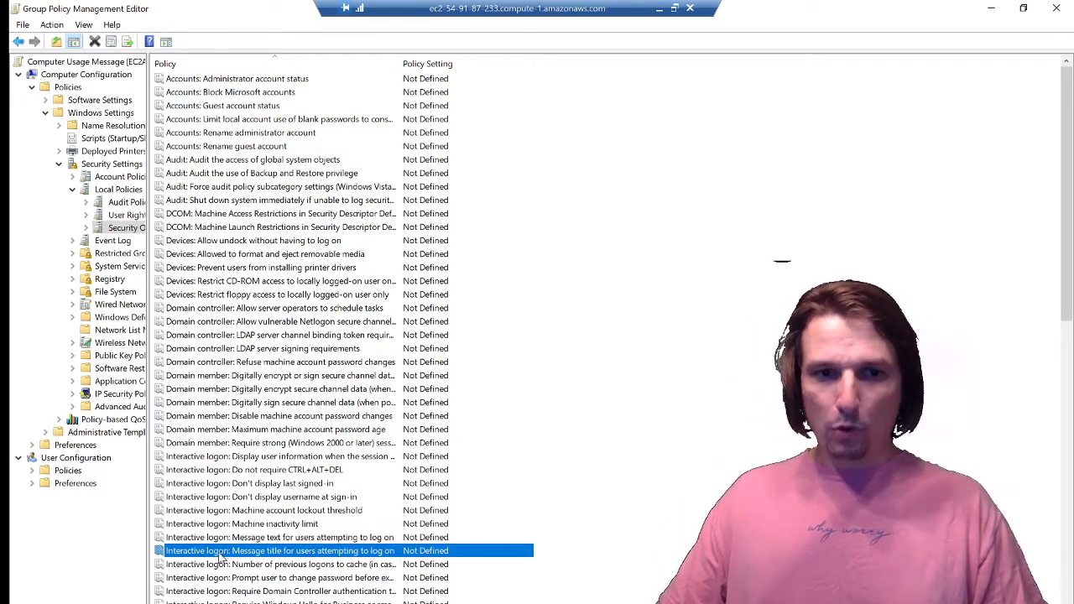
{"action": "left_click", "coordinate": [279, 537]}
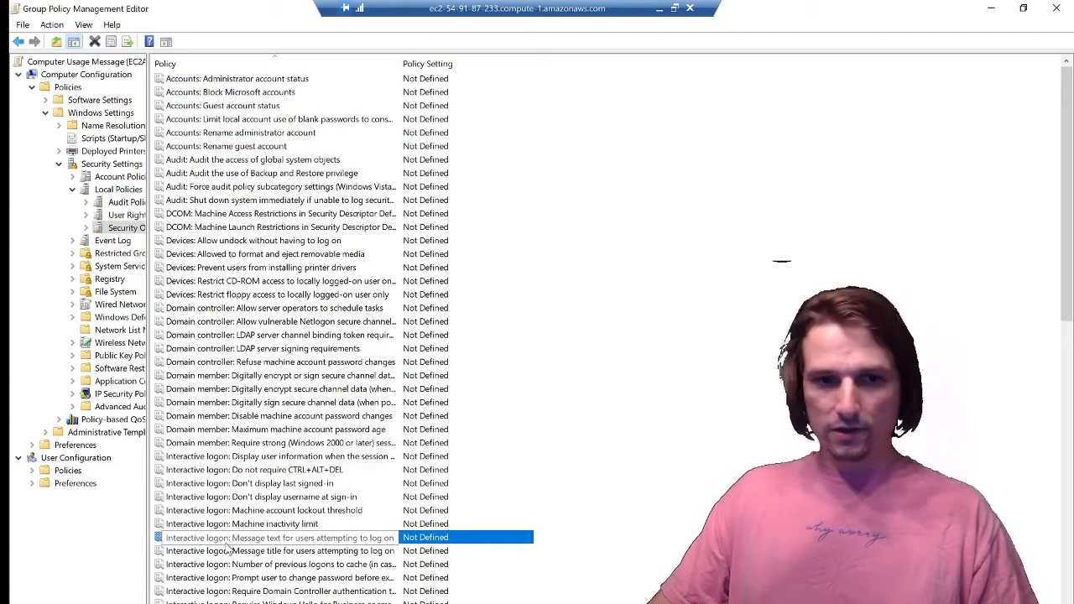
{"action": "left_click", "coordinate": [277, 550]}
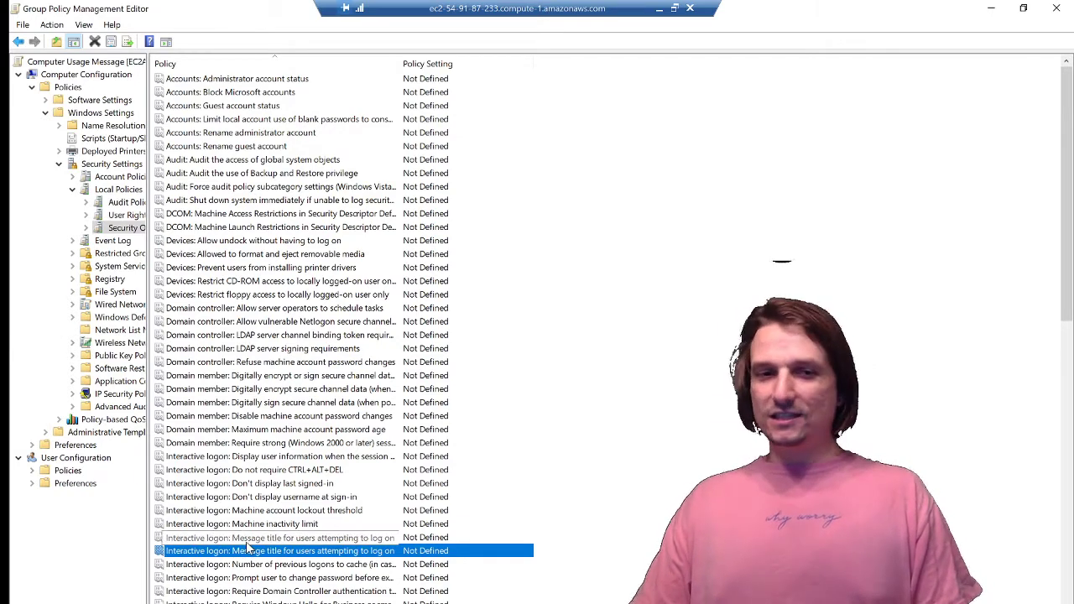
{"action": "left_click", "coordinate": [277, 537]}
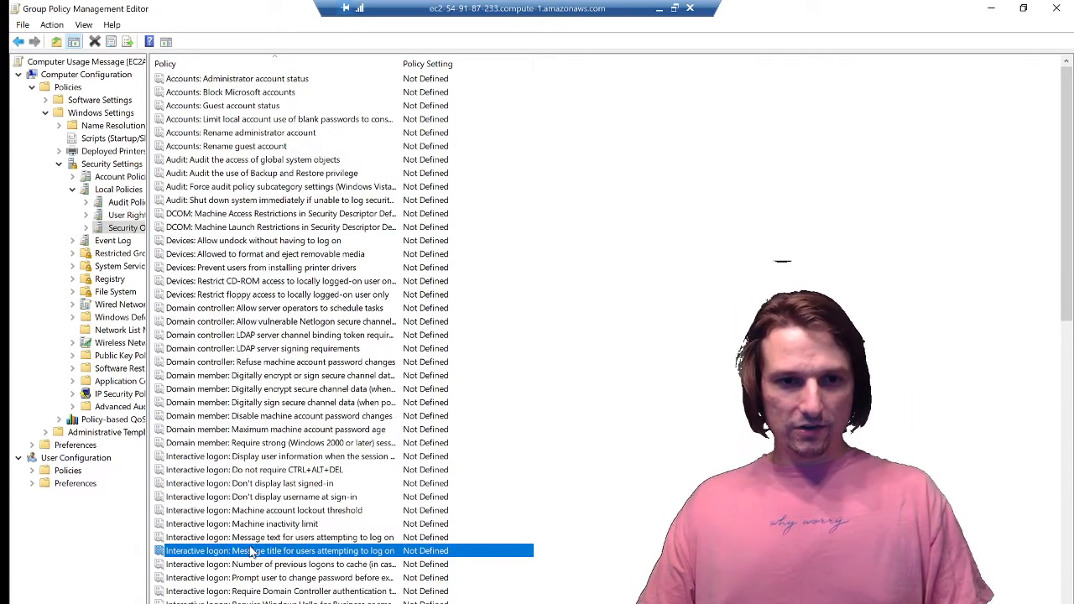
{"action": "left_click", "coordinate": [277, 537]}
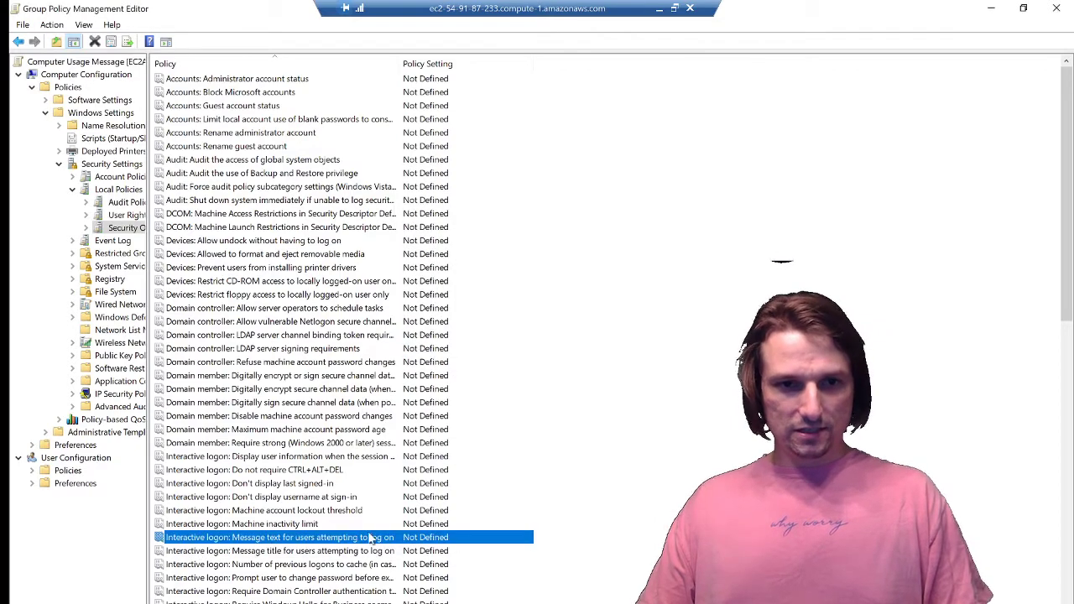
Step: Define 'Interactive logon: Message text' as "Unauthorized access is strictly prohibited!" and confirm
{"action": "double_click", "coordinate": [277, 537]}
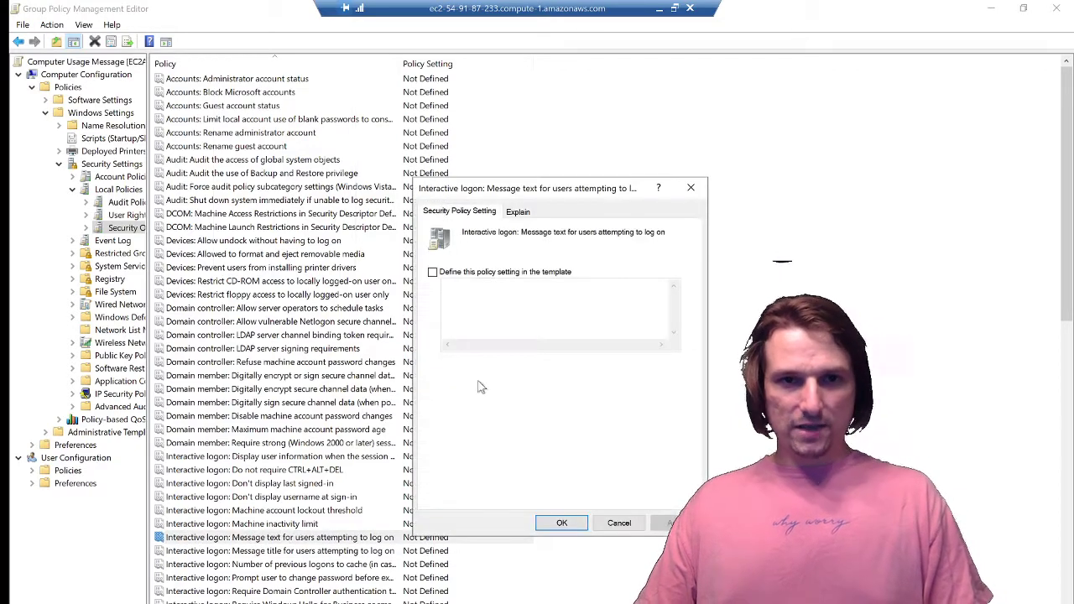
{"action": "left_click", "coordinate": [433, 272]}
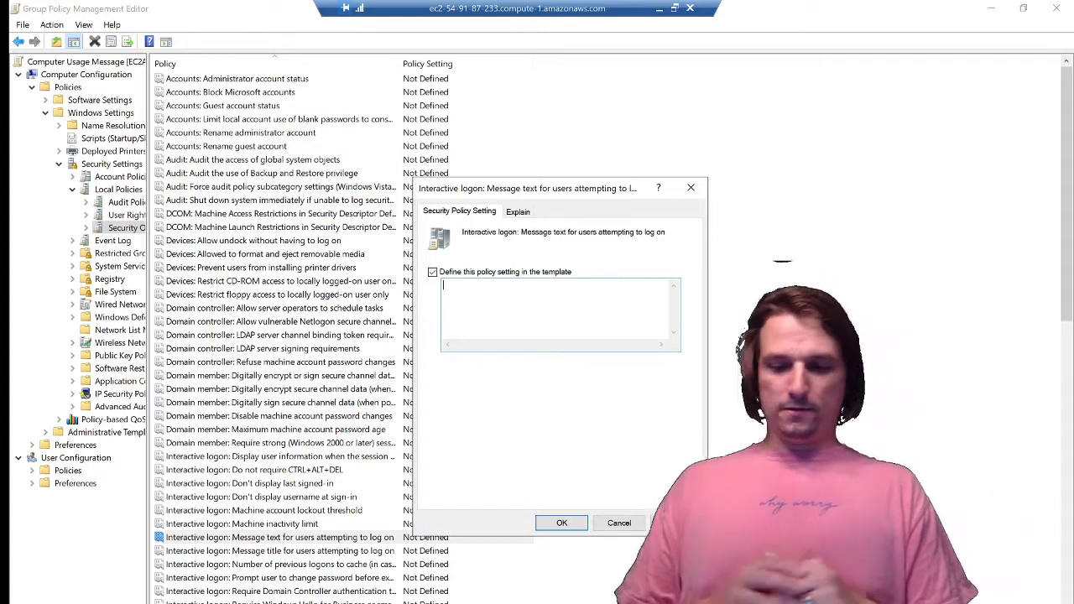
{"action": "type", "text": "Unauthorized access is strictly p"}
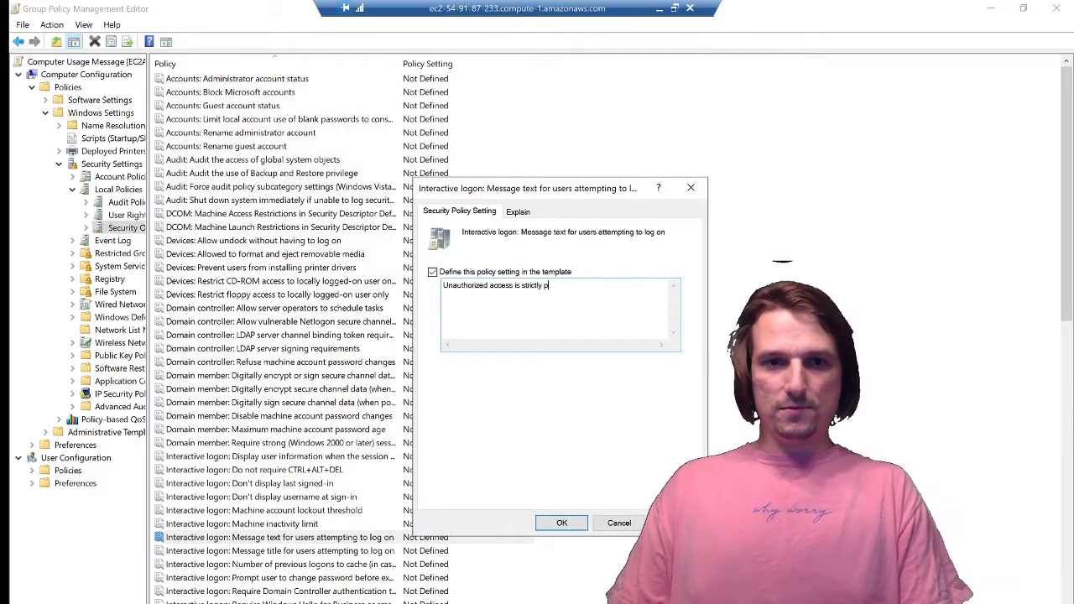
{"action": "type", "text": "rohibited!"}
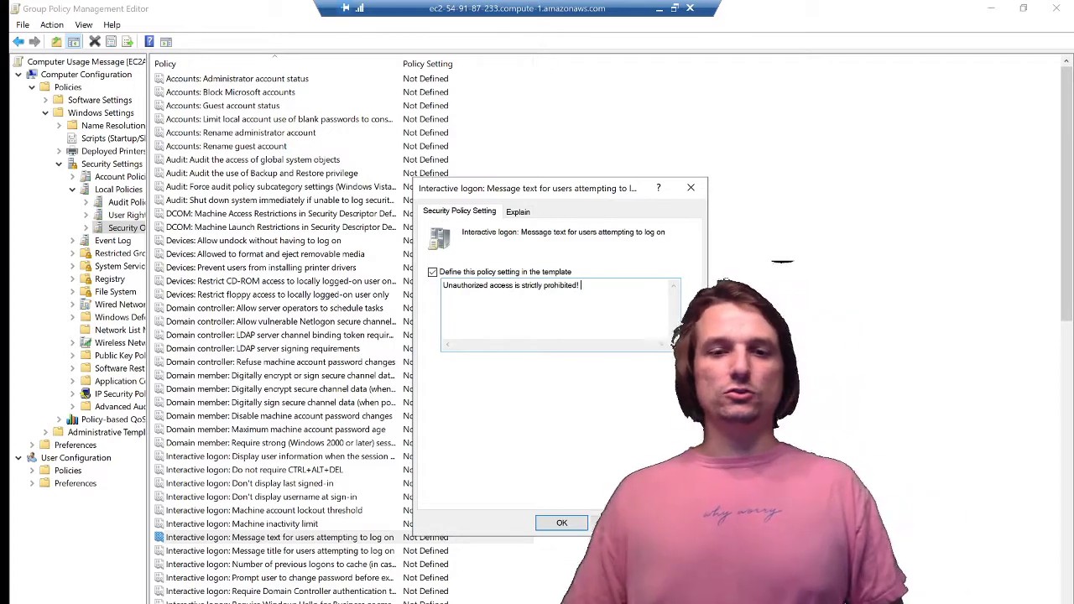
{"action": "left_click", "coordinate": [560, 524]}
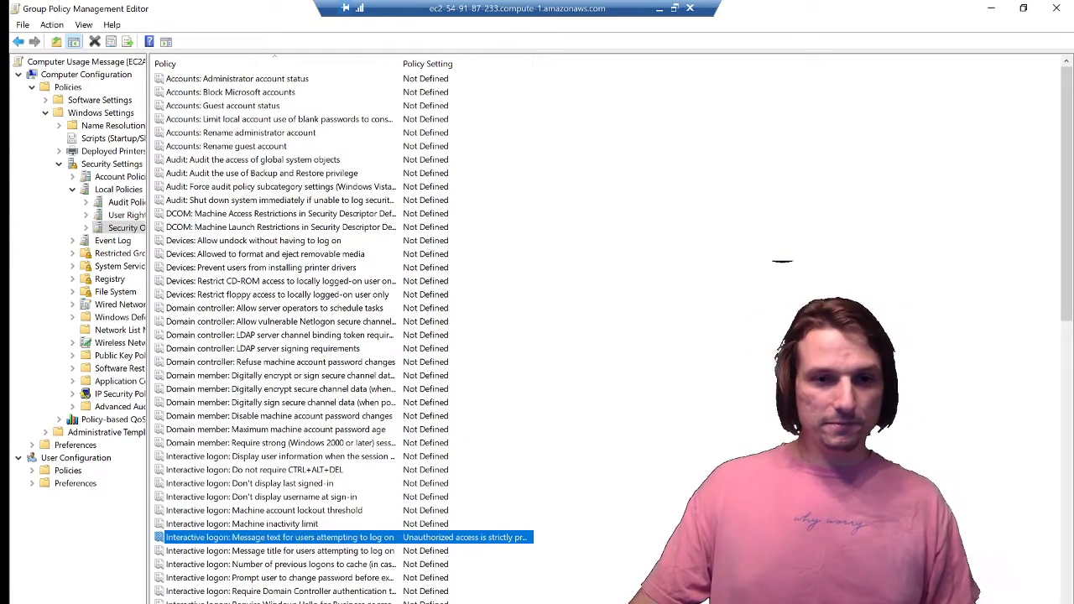
Step: Define 'Interactive logon: Message title' as 'PLEASE READ: COMPUTER USAGE POLICY' and apply it
{"action": "left_click", "coordinate": [278, 550]}
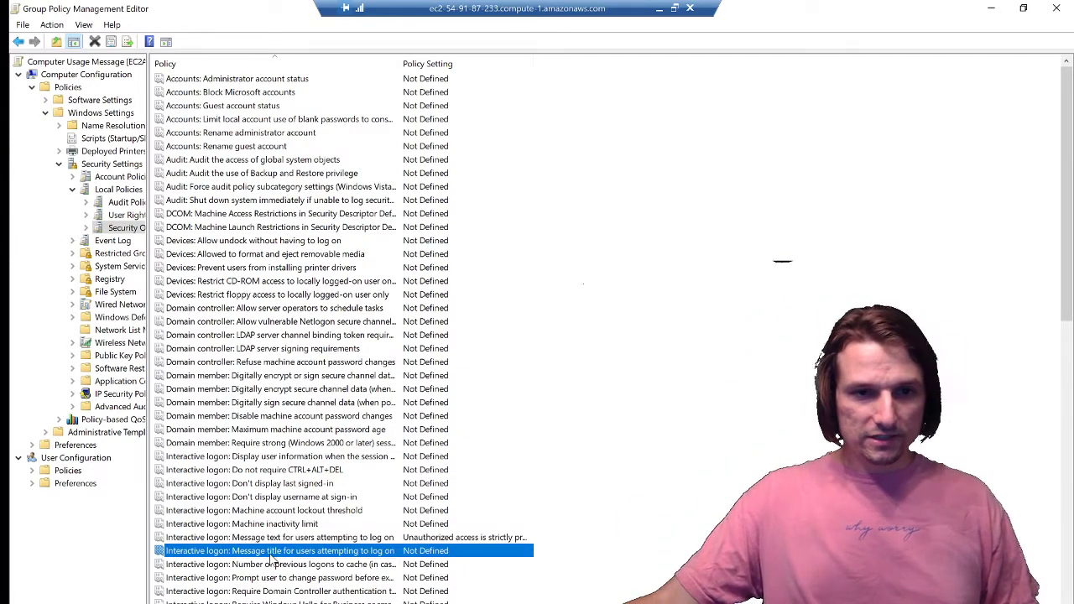
{"action": "double_click", "coordinate": [279, 550]}
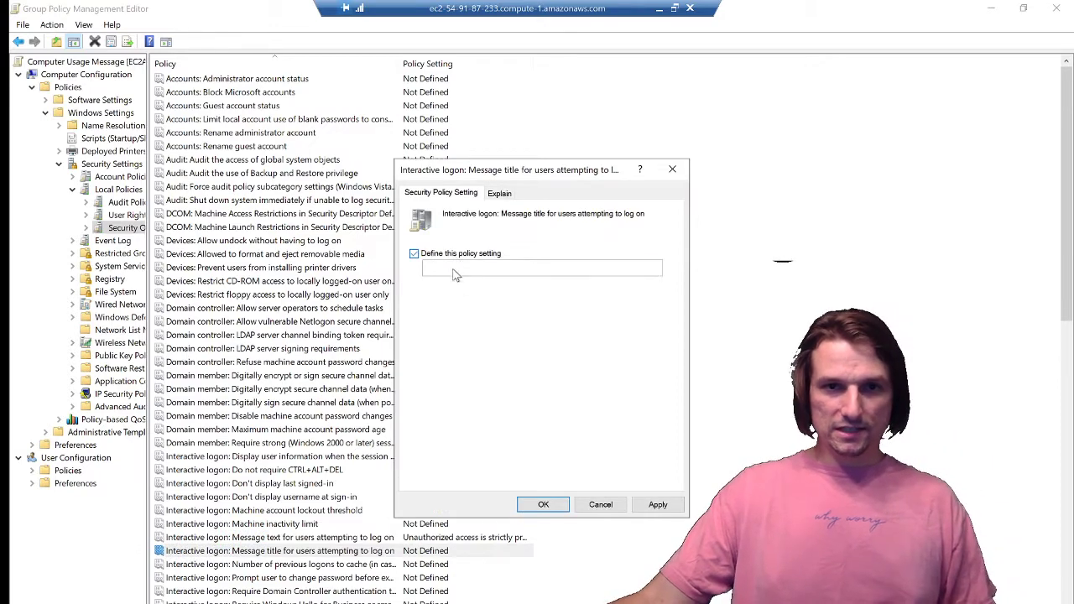
{"action": "type", "text": "PLEASE READ"}
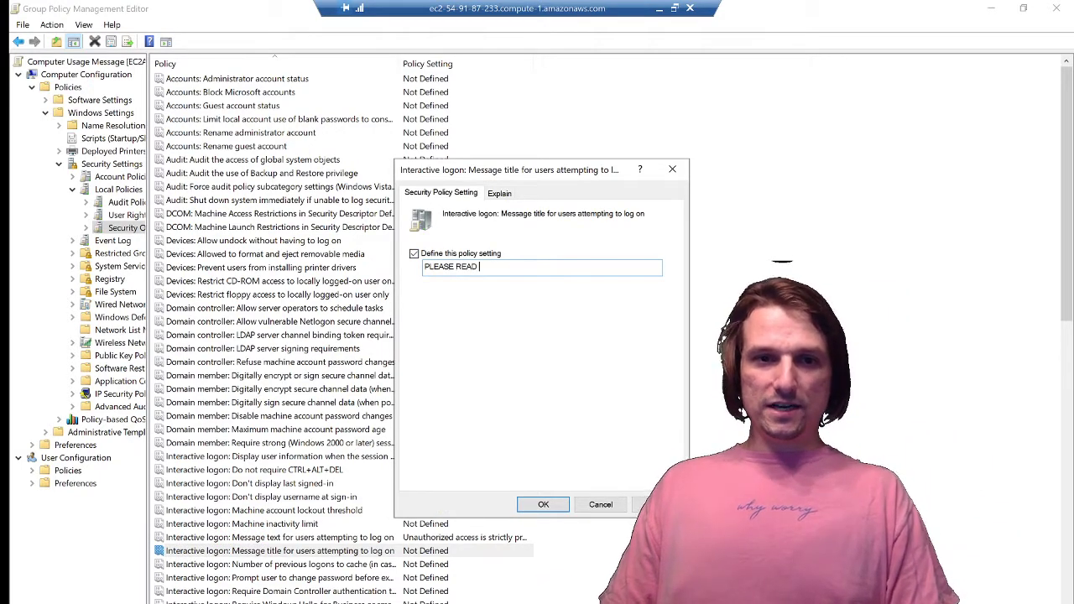
{"action": "type", "text": ": COMPUTER USAGE POLICY"}
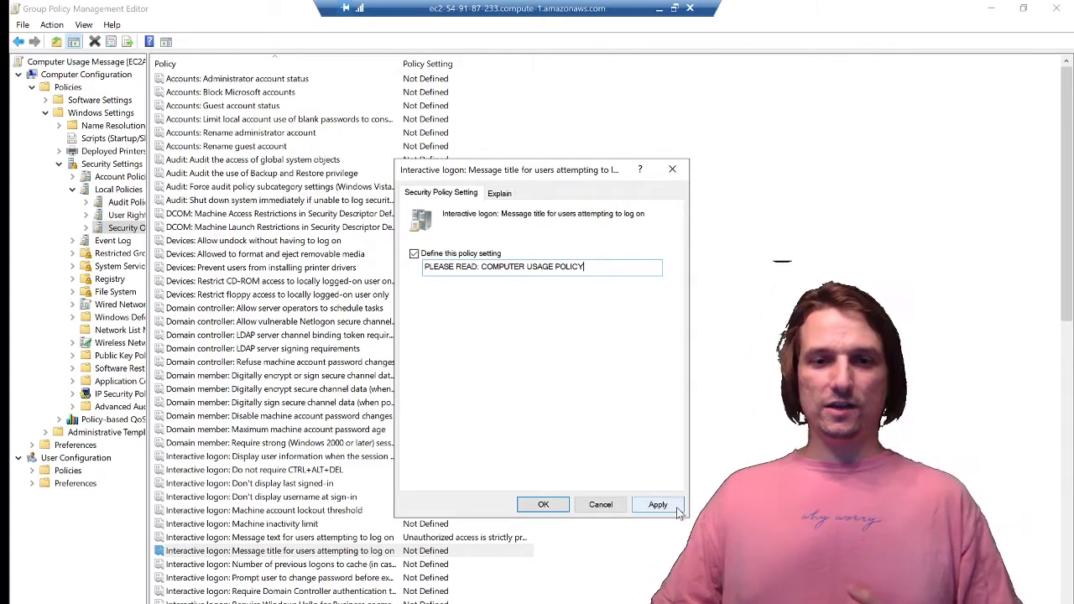
{"action": "left_click", "coordinate": [544, 504]}
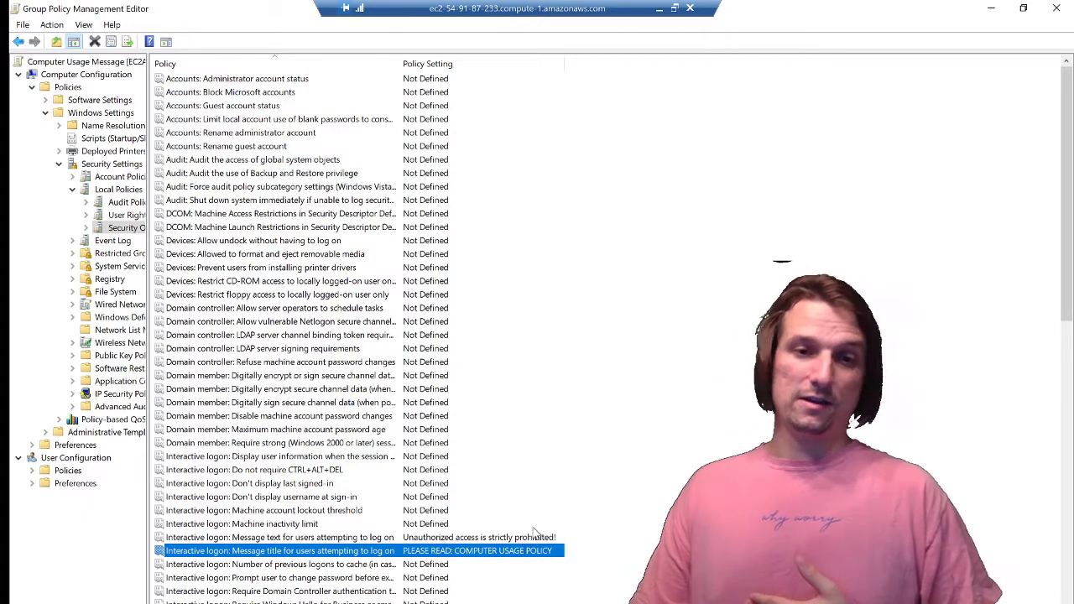
{"action": "mouse_move", "coordinate": [563, 541]}
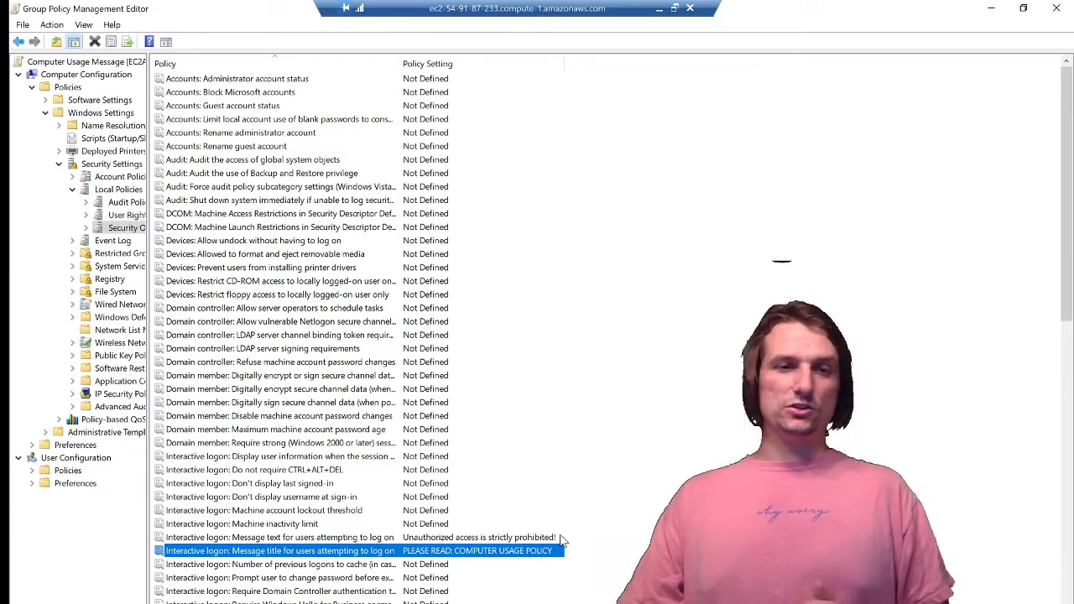
{"action": "mouse_move", "coordinate": [567, 383]}
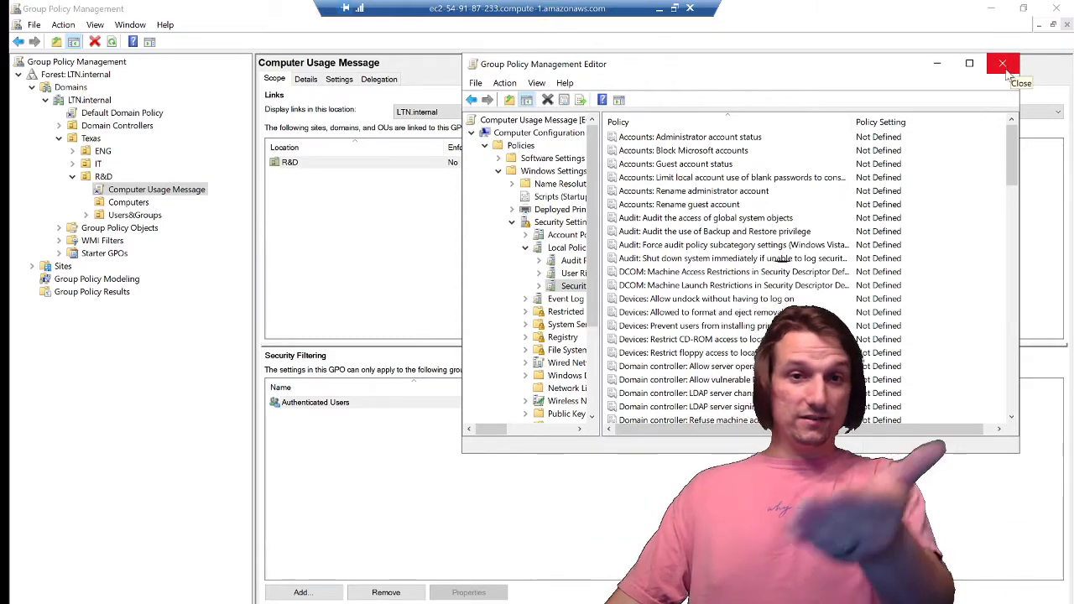
Step: Leave the editor and set the Computer Usage Message link on R&D to Enforced
{"action": "left_click", "coordinate": [1004, 64]}
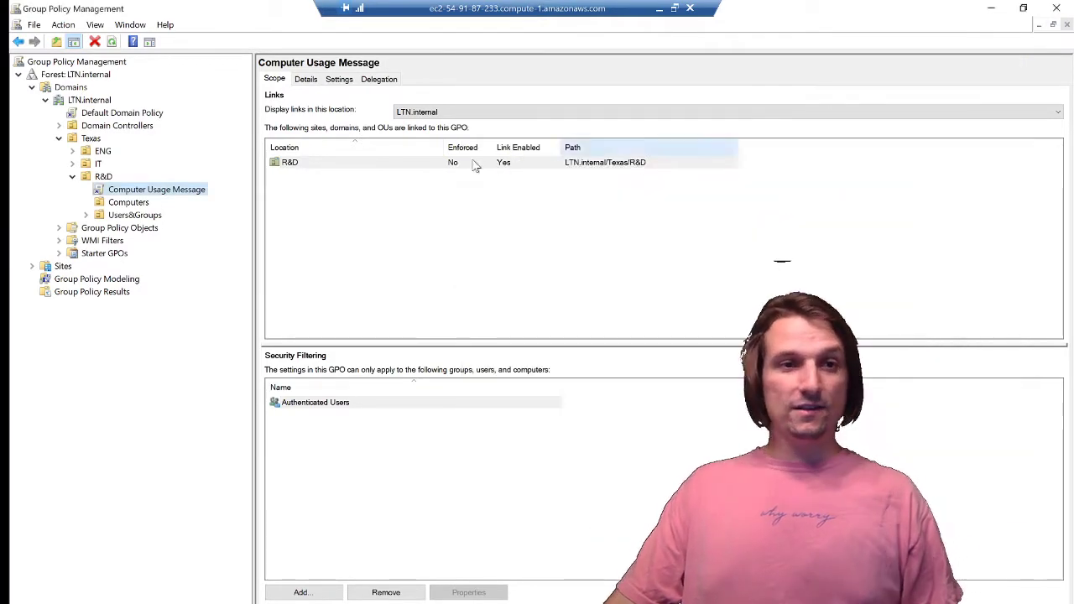
{"action": "right_click", "coordinate": [157, 188]}
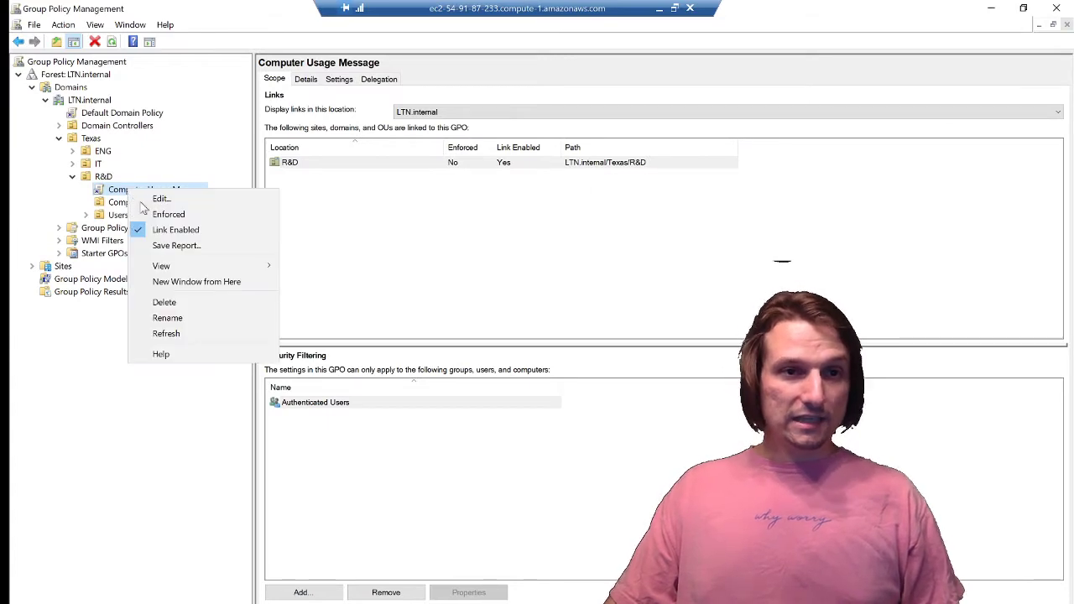
{"action": "left_click", "coordinate": [168, 215]}
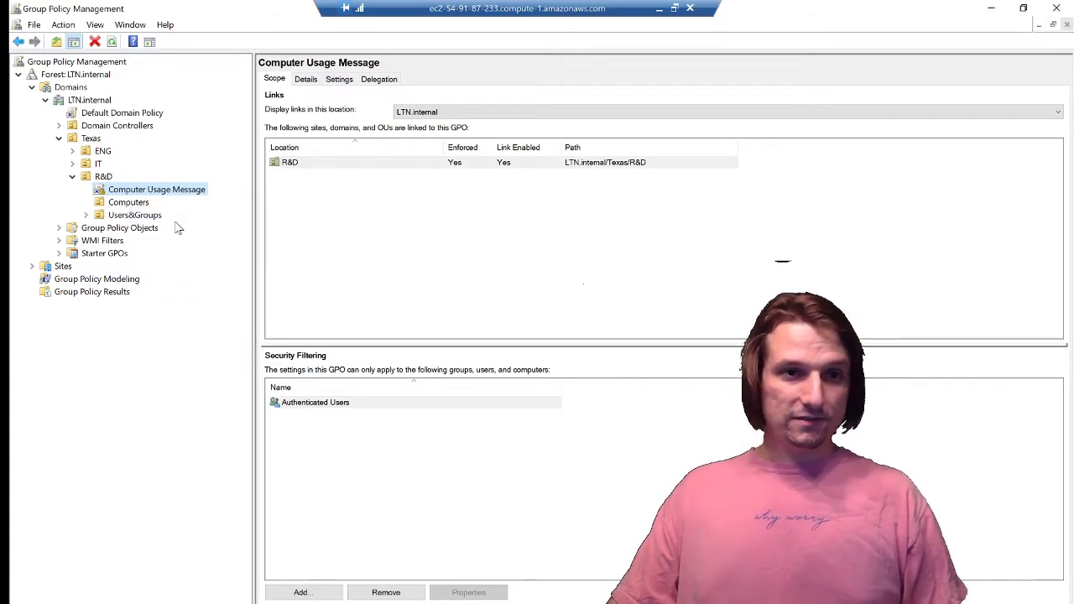
Step: Push a remote Group Policy Update to the R&D OU's computers
{"action": "right_click", "coordinate": [104, 176]}
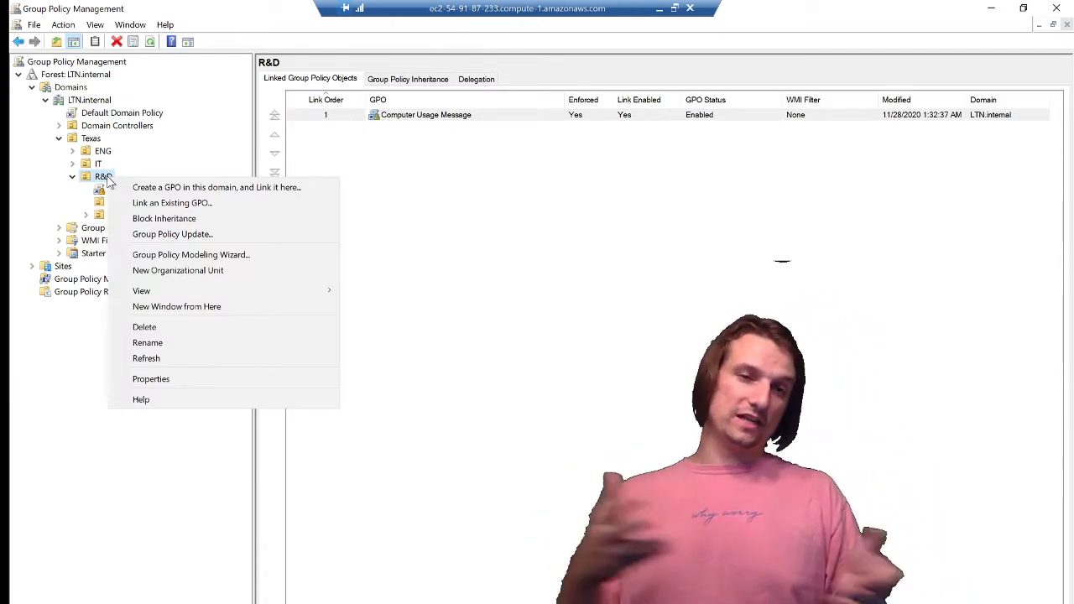
{"action": "mouse_move", "coordinate": [172, 235]}
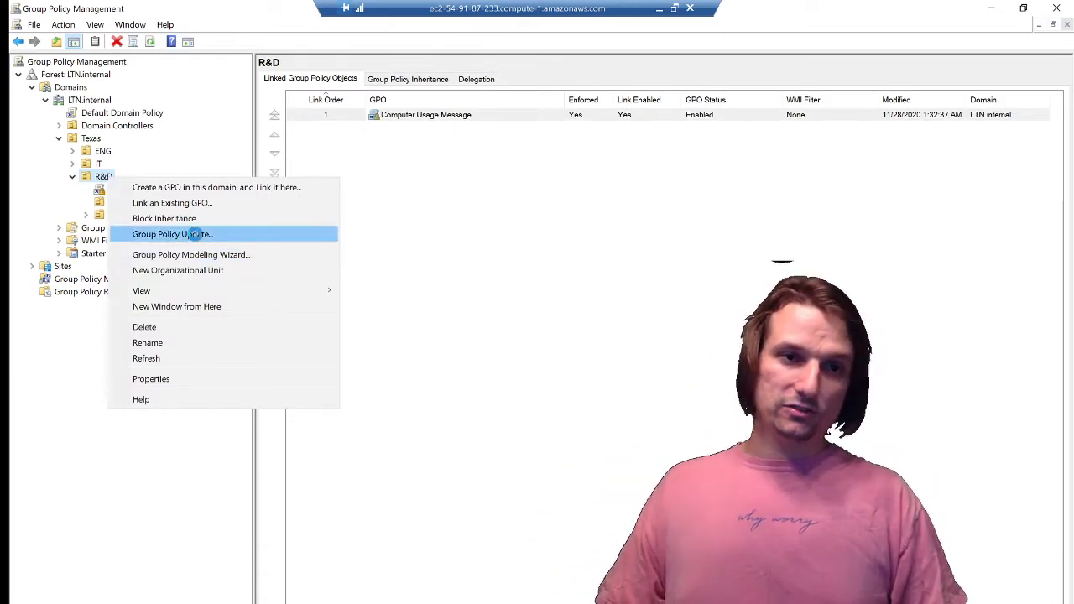
{"action": "left_click", "coordinate": [172, 235]}
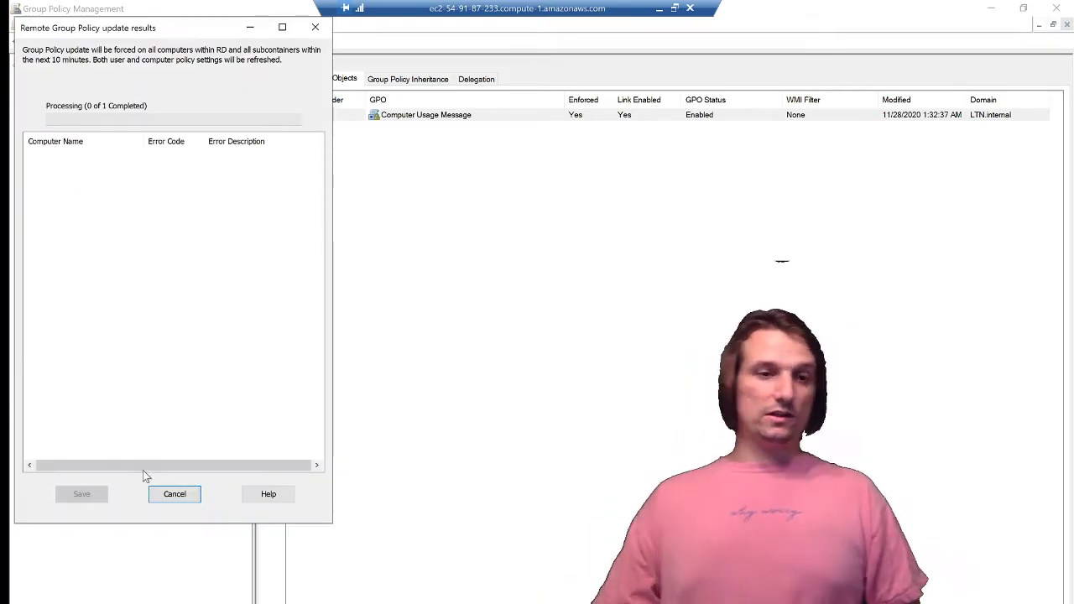
{"action": "mouse_move", "coordinate": [111, 275]}
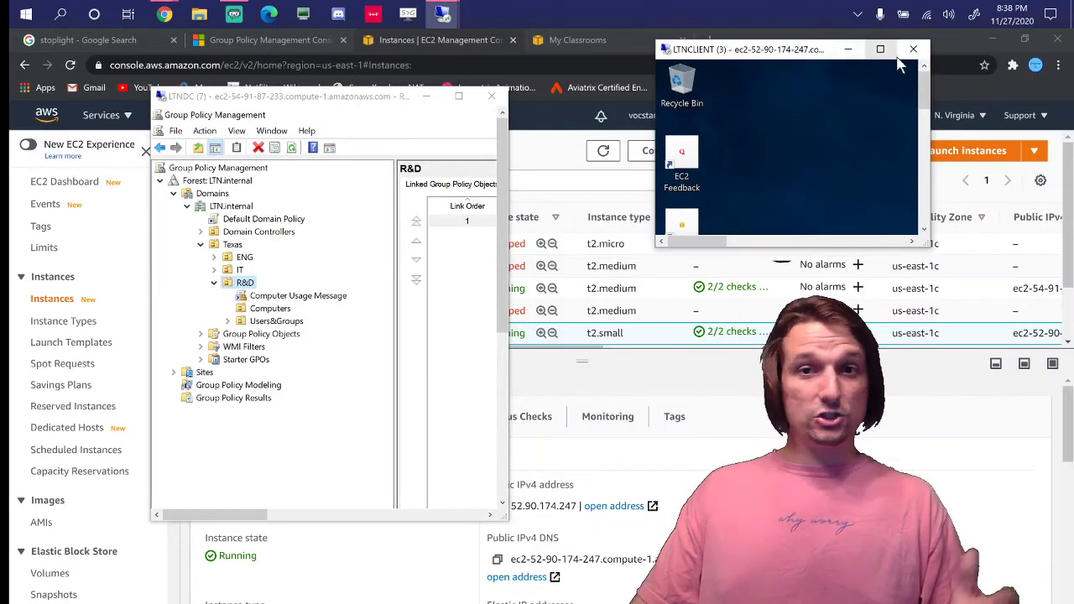
Step: In the client's Command Prompt, run gpupdate /force so computer and user policies refresh
{"action": "left_click", "coordinate": [881, 49]}
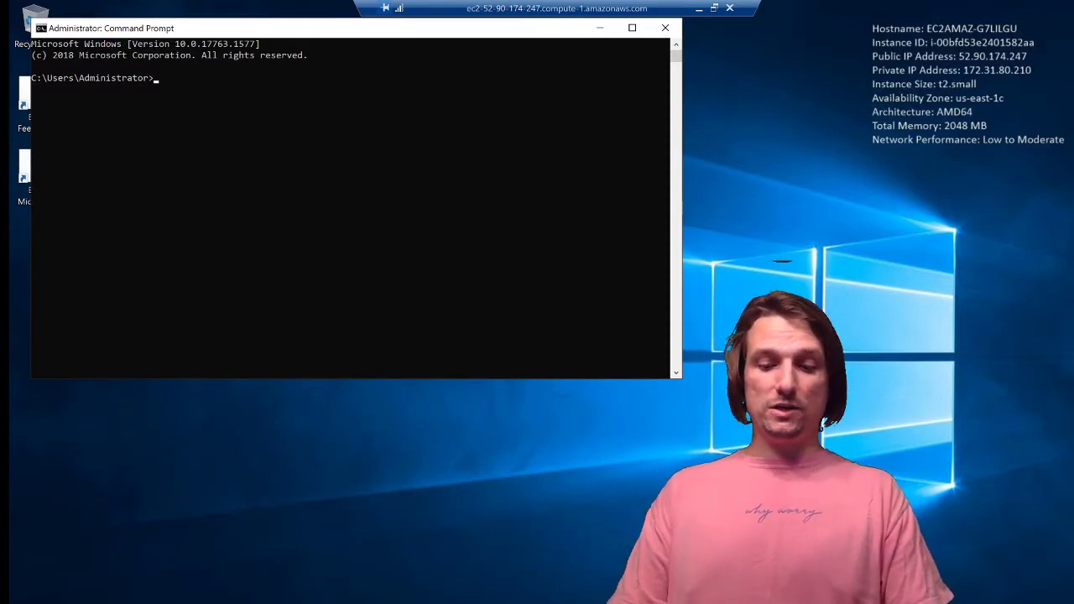
{"action": "type", "text": "gpupdate"}
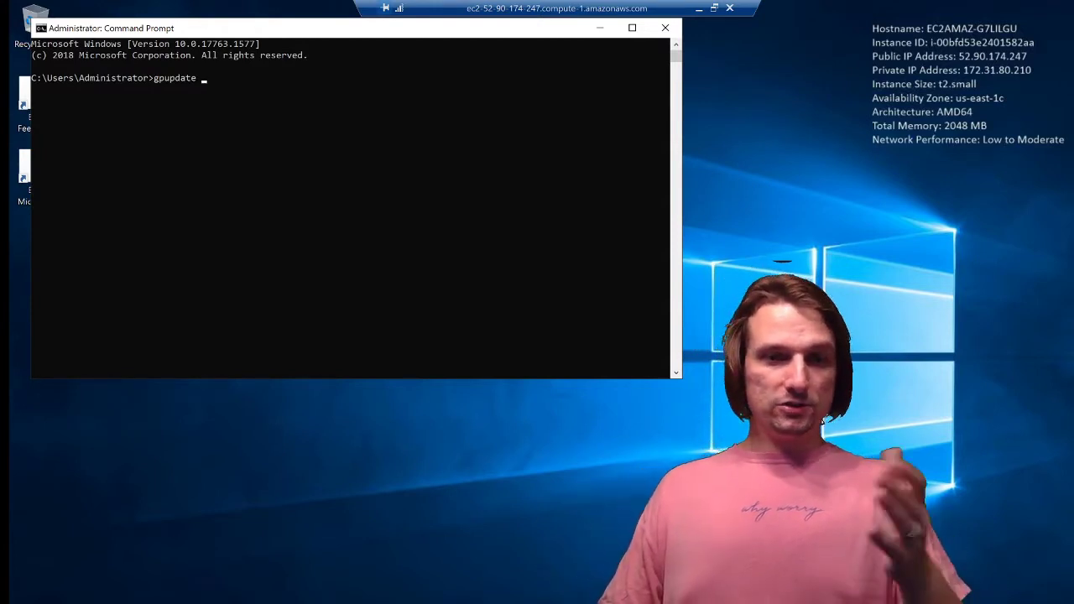
{"action": "type", "text": "/force"}
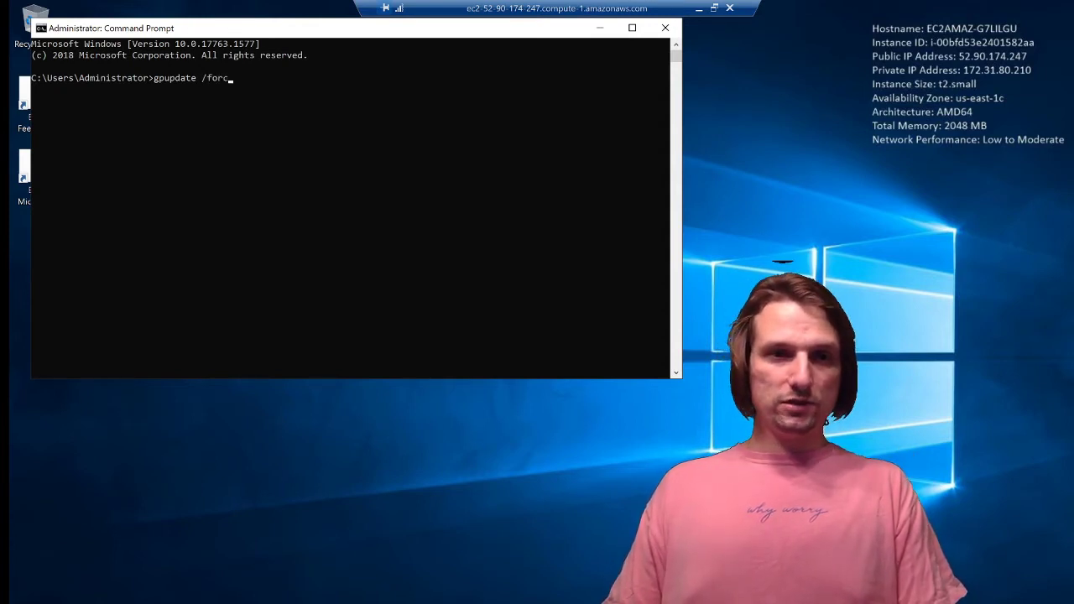
{"action": "key", "text": "enter"}
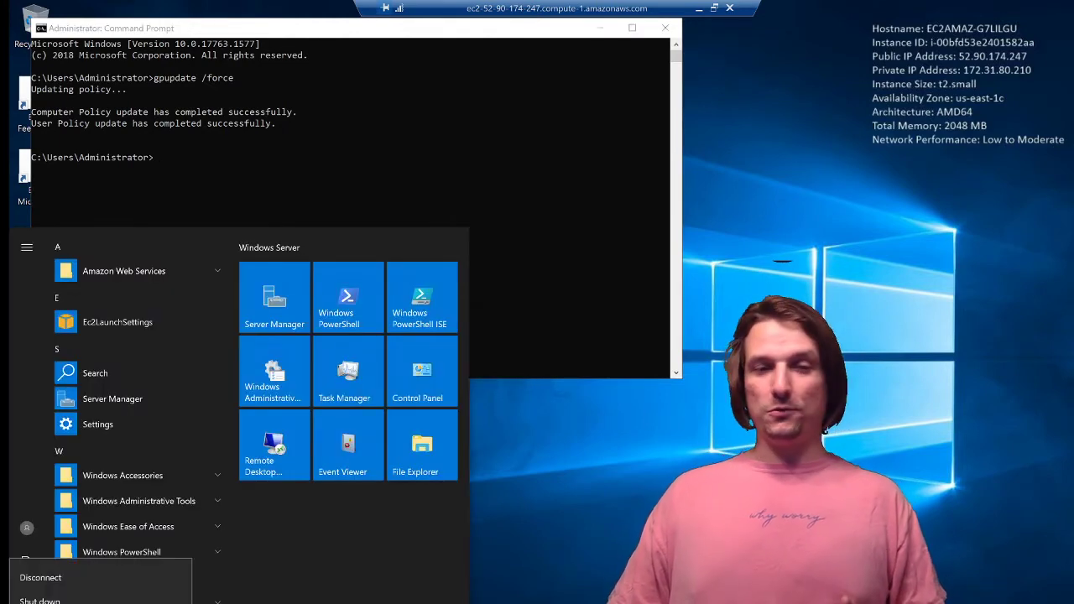
Step: Restart the client machine from the Start menu power options
{"action": "left_click", "coordinate": [39, 599]}
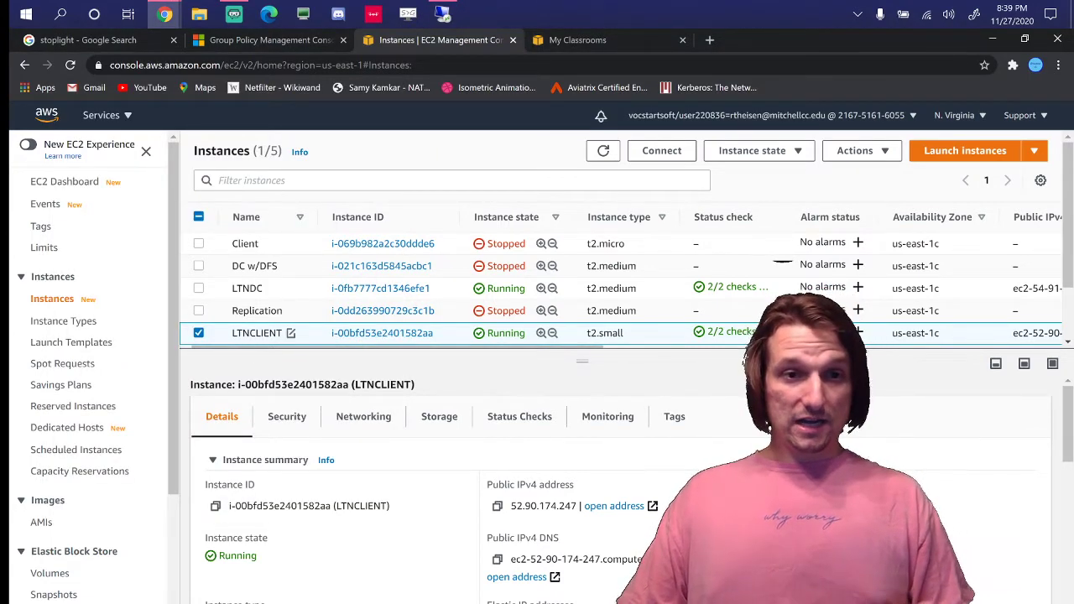
Step: Start an RDP client connection to the LTNCLIENT instance, accepting the publisher warning
{"action": "left_click", "coordinate": [662, 151]}
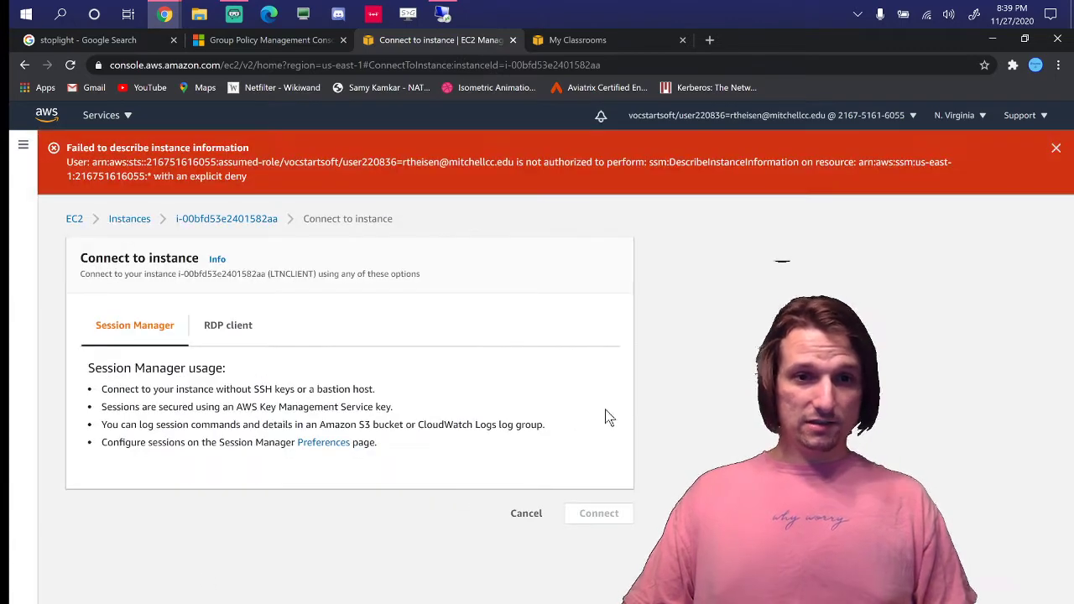
{"action": "left_click", "coordinate": [228, 325]}
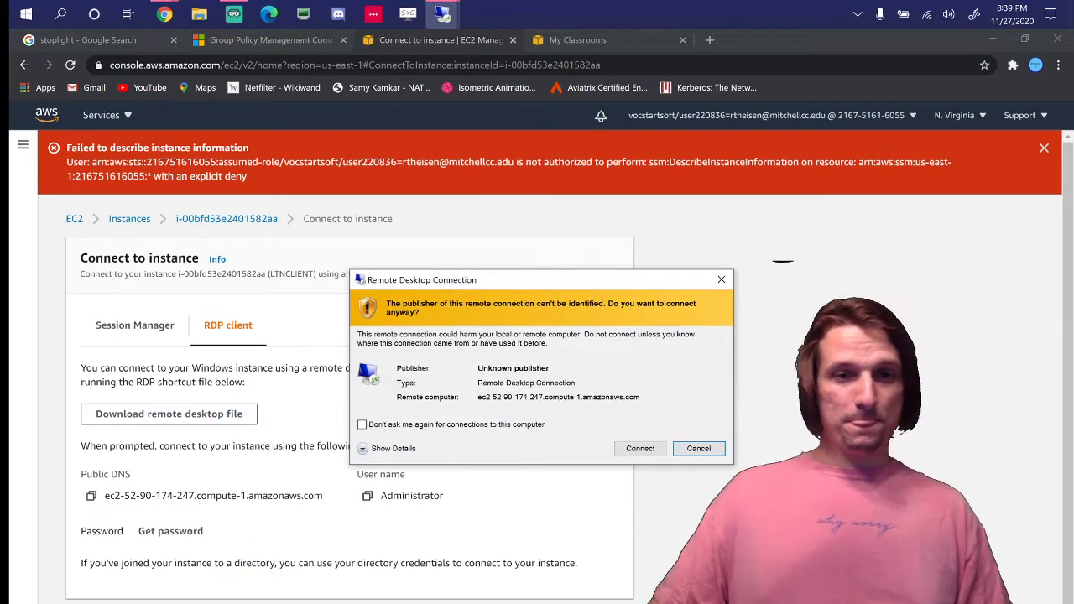
{"action": "left_click", "coordinate": [640, 448]}
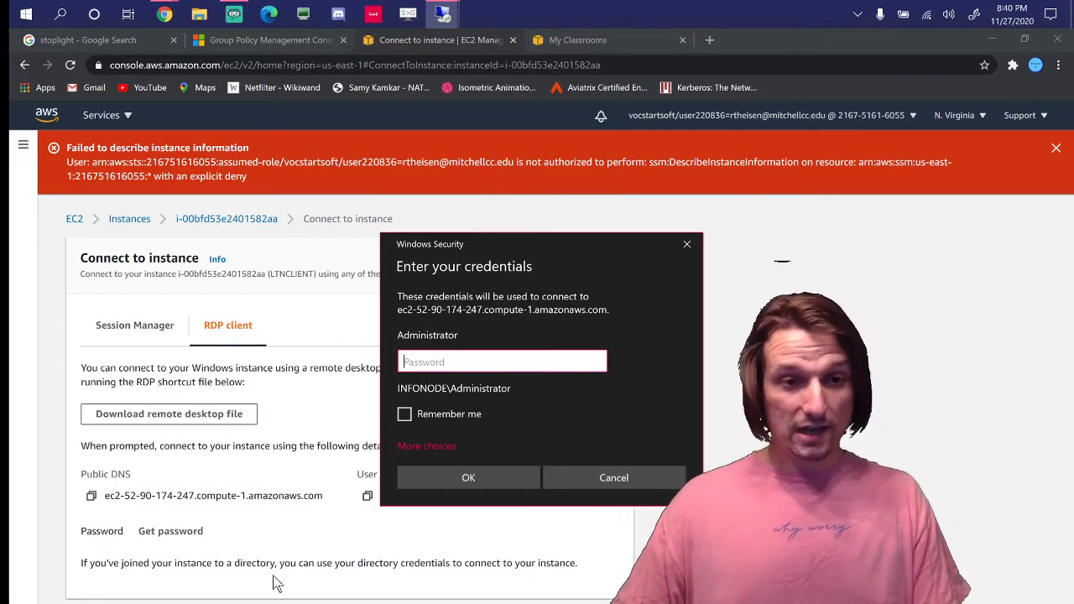
Step: Decrypt the administrator password with the LTN.pem key and copy it
{"action": "left_click", "coordinate": [171, 530]}
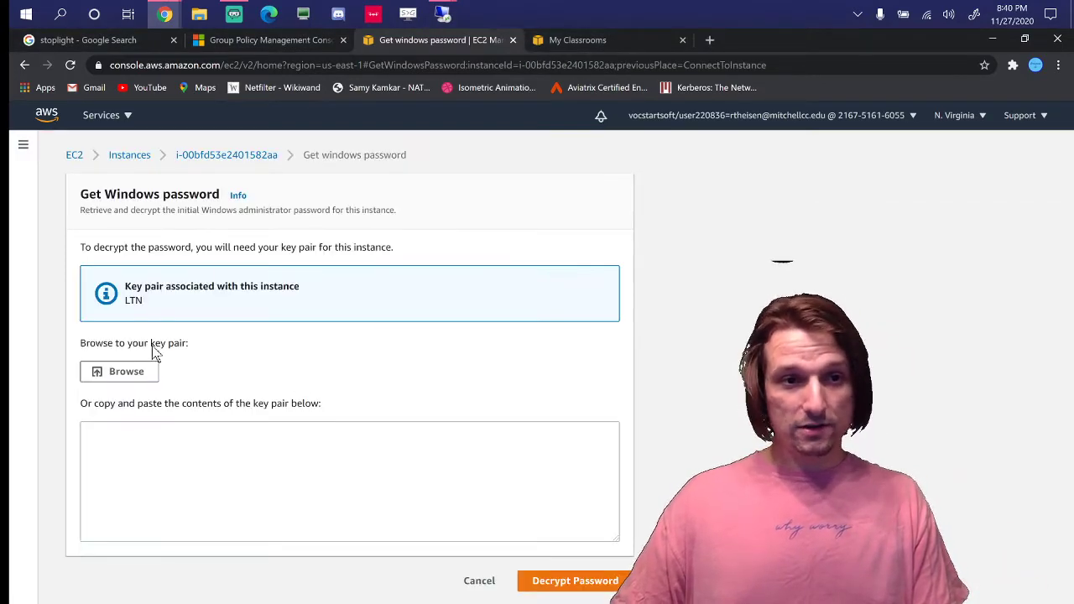
{"action": "left_click", "coordinate": [119, 371]}
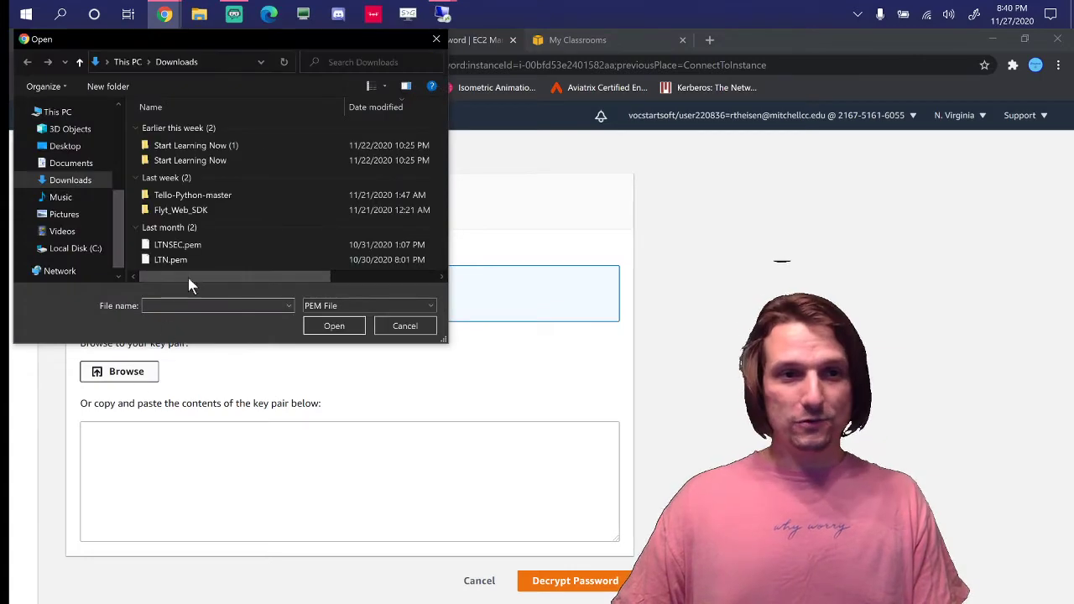
{"action": "left_click", "coordinate": [333, 325]}
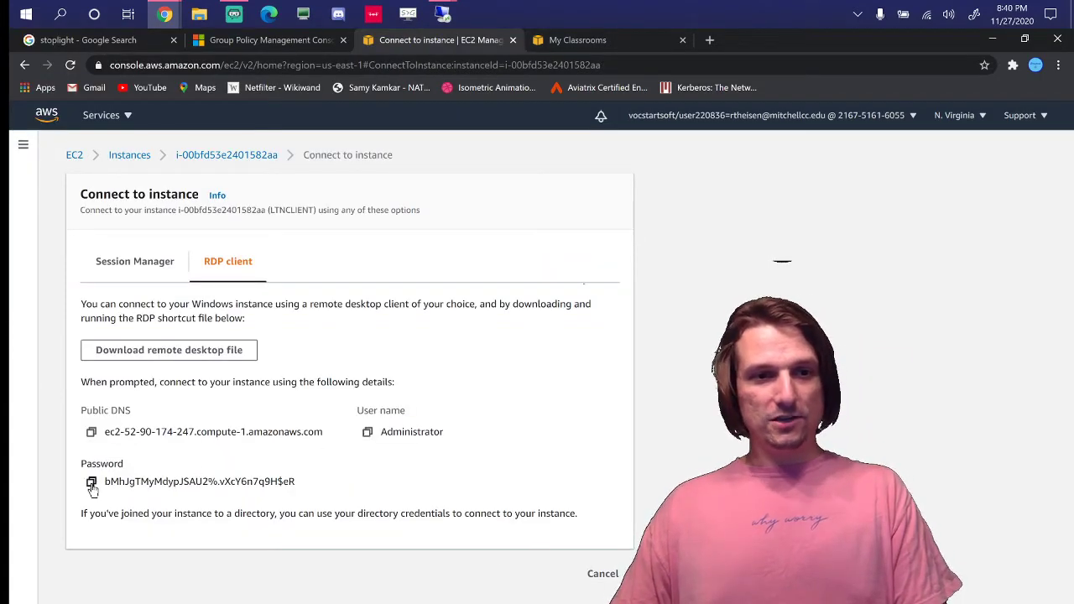
{"action": "left_click", "coordinate": [91, 480]}
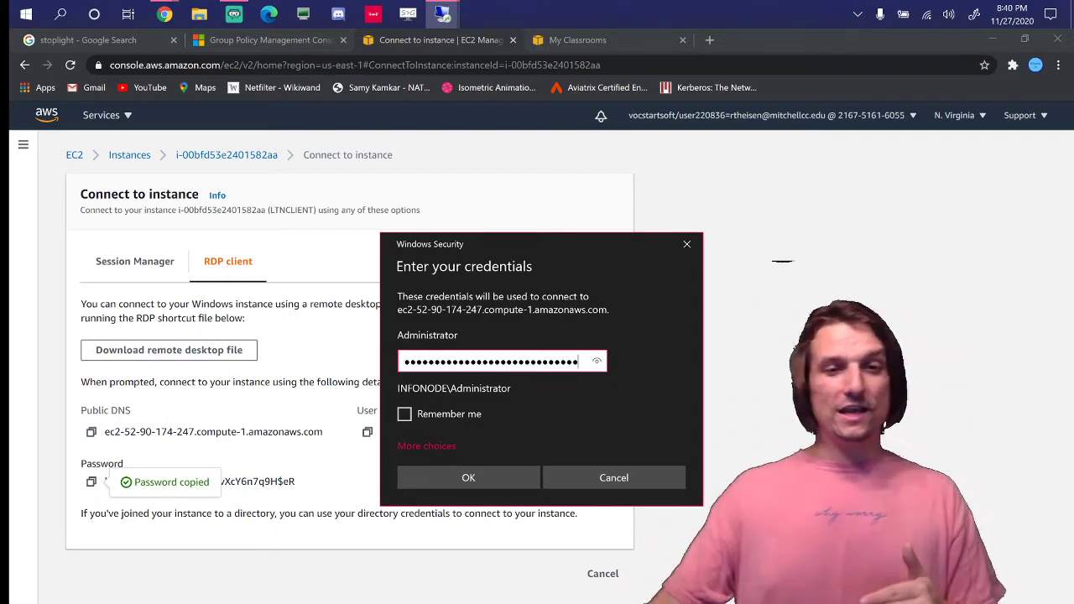
Step: Sign in with the administrator credentials and accept the untrusted certificate to connect
{"action": "left_click", "coordinate": [469, 477]}
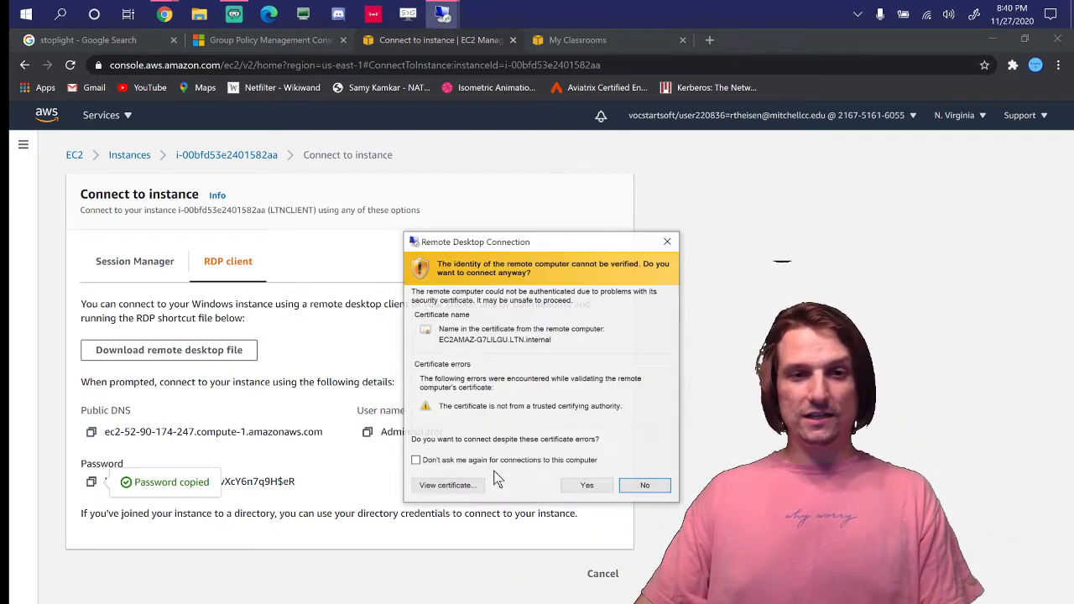
{"action": "left_click", "coordinate": [587, 485]}
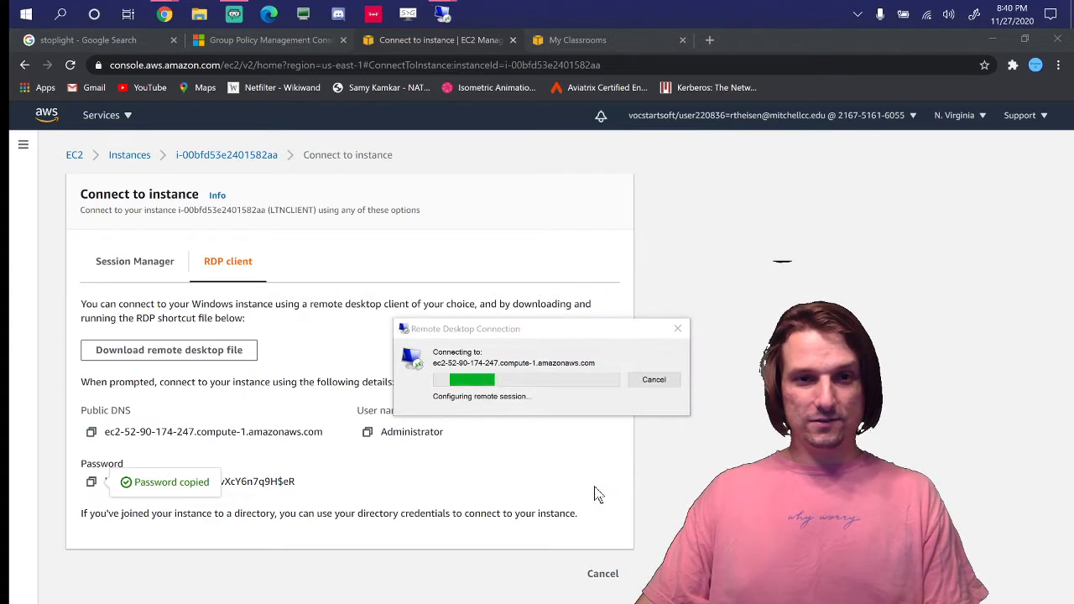